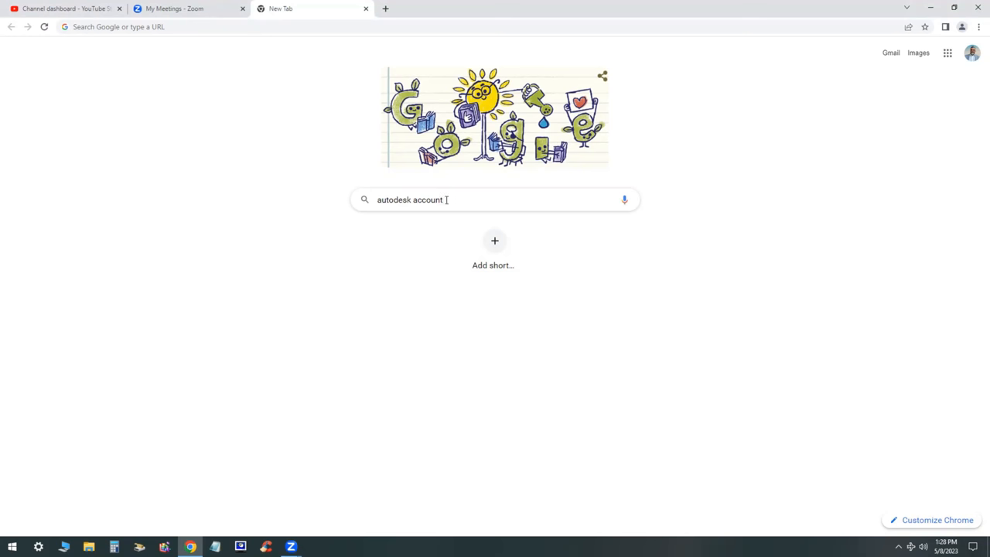
- Run a Google search for 'autodesk account'
key("Return")
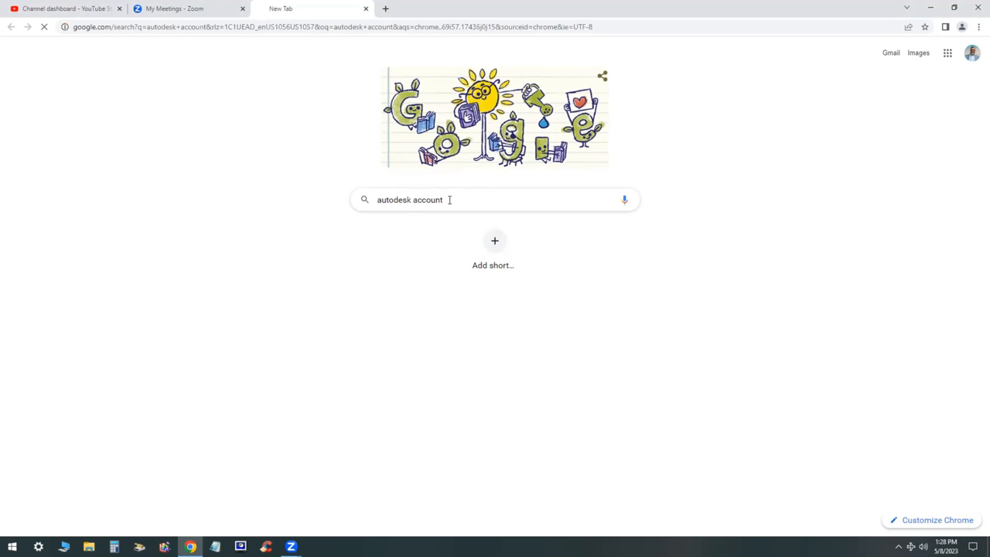
key("Return")
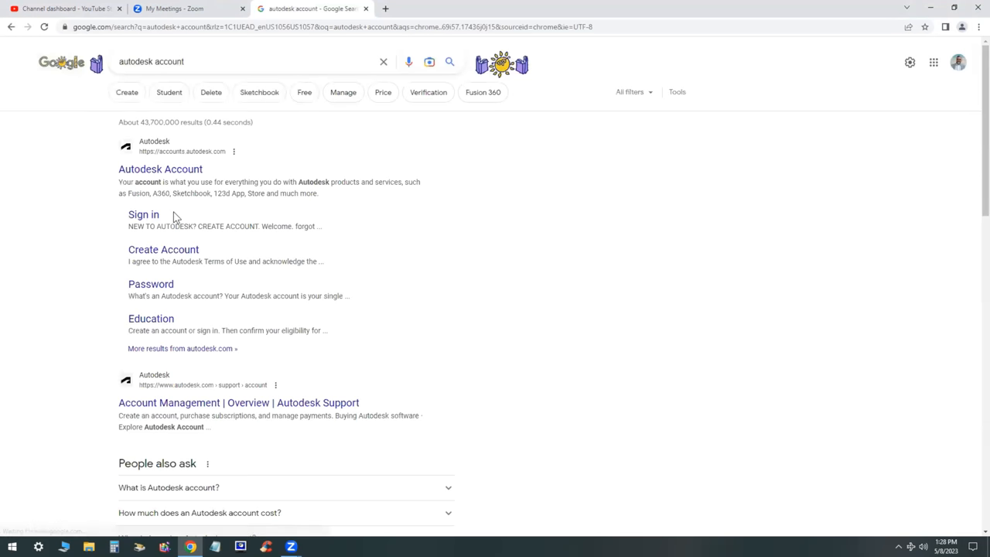
- Open the Autodesk Account site and go to Products and services
left_click(143, 215)
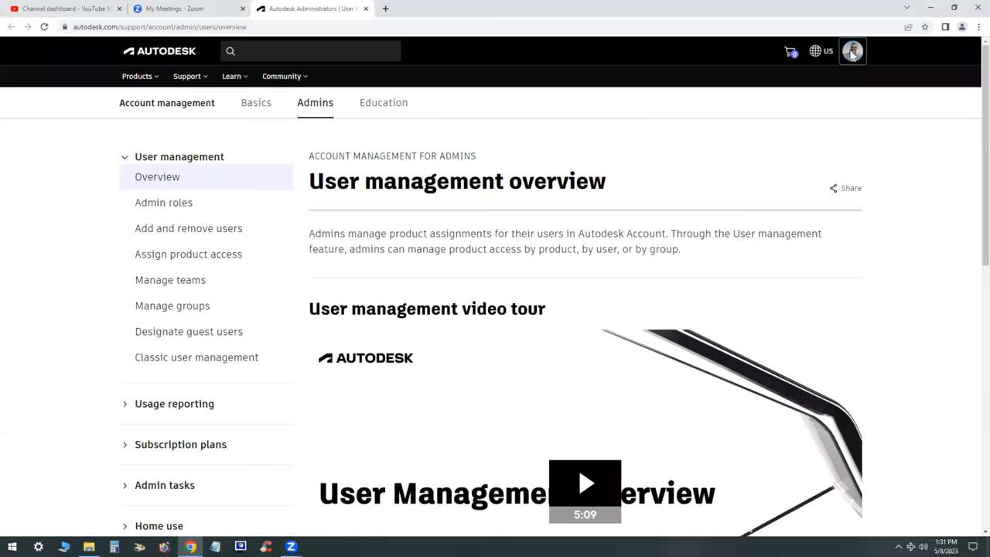
left_click(852, 51)
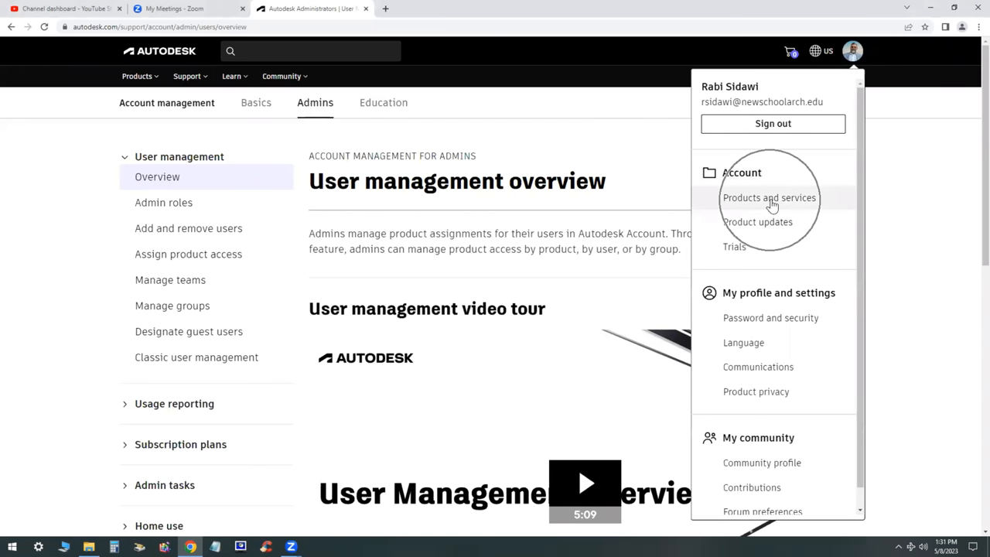
left_click(769, 197)
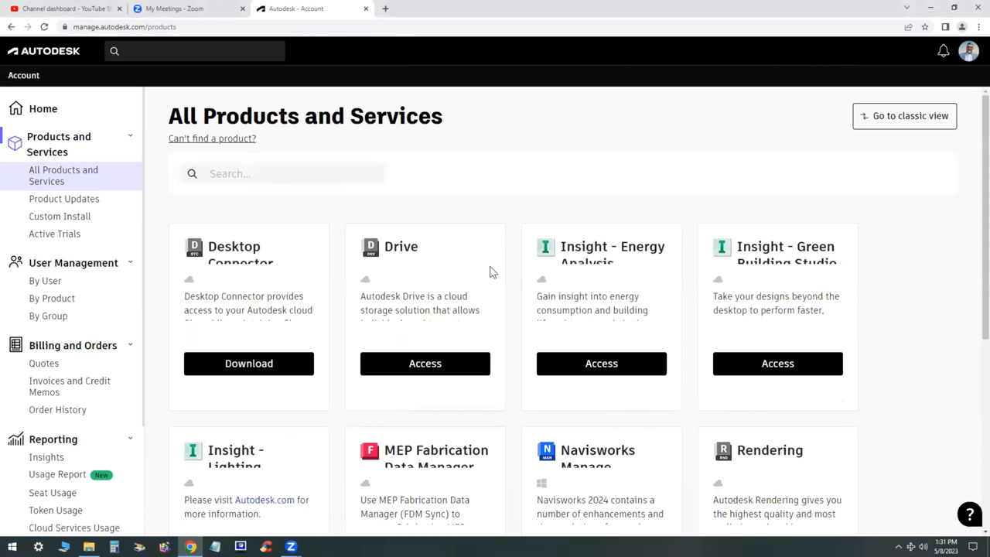
scroll("down", 3)
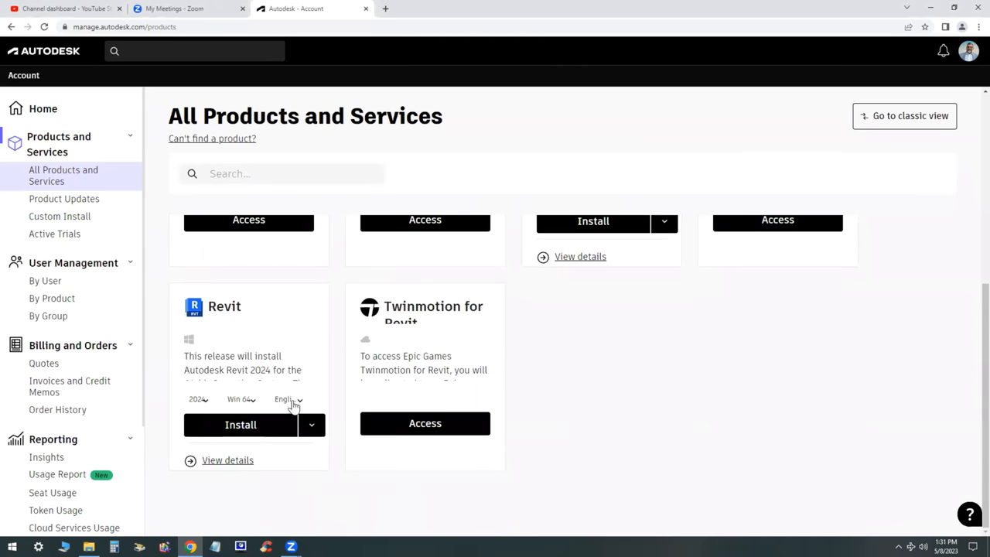
mouse_move(227, 460)
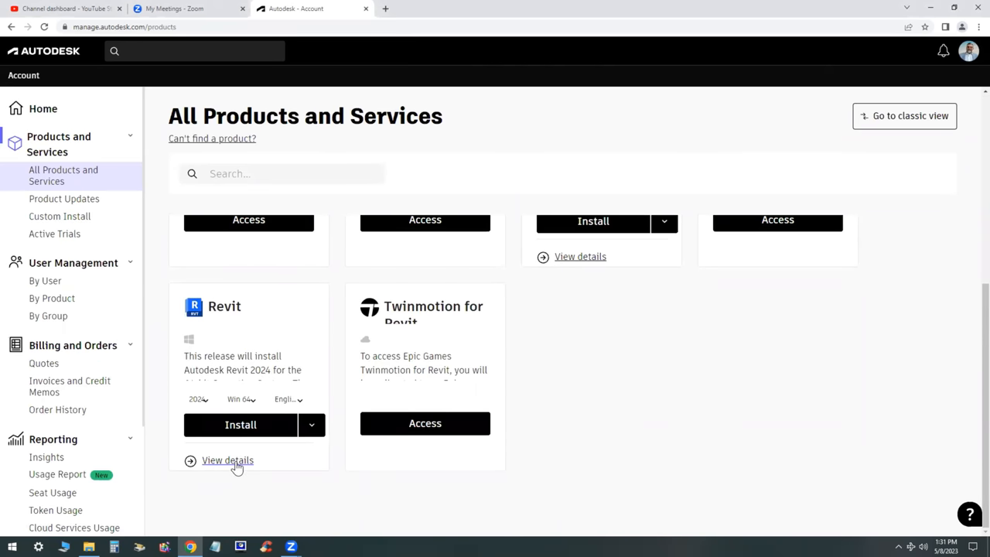
- Open Revit's details page and show its alternative install options
left_click(228, 460)
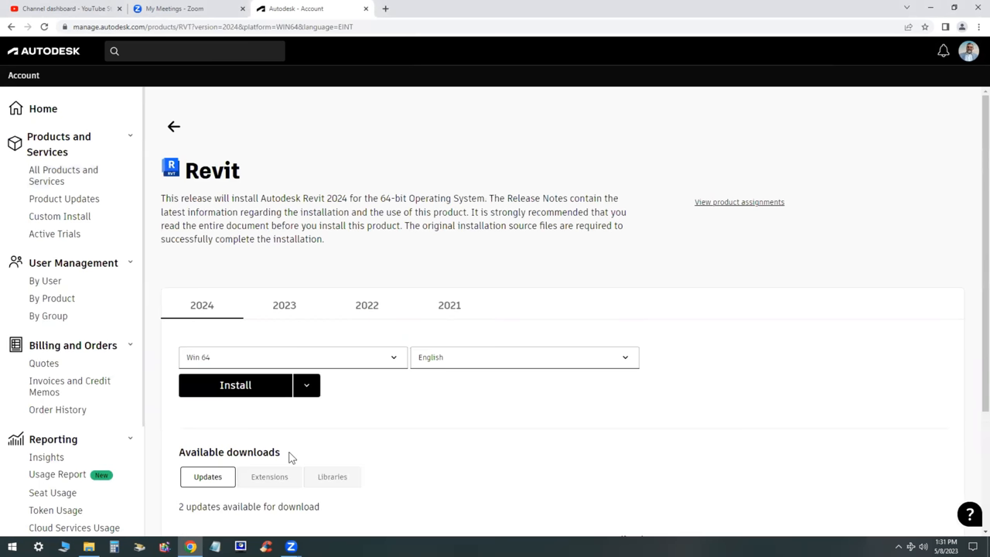
scroll("down", 3)
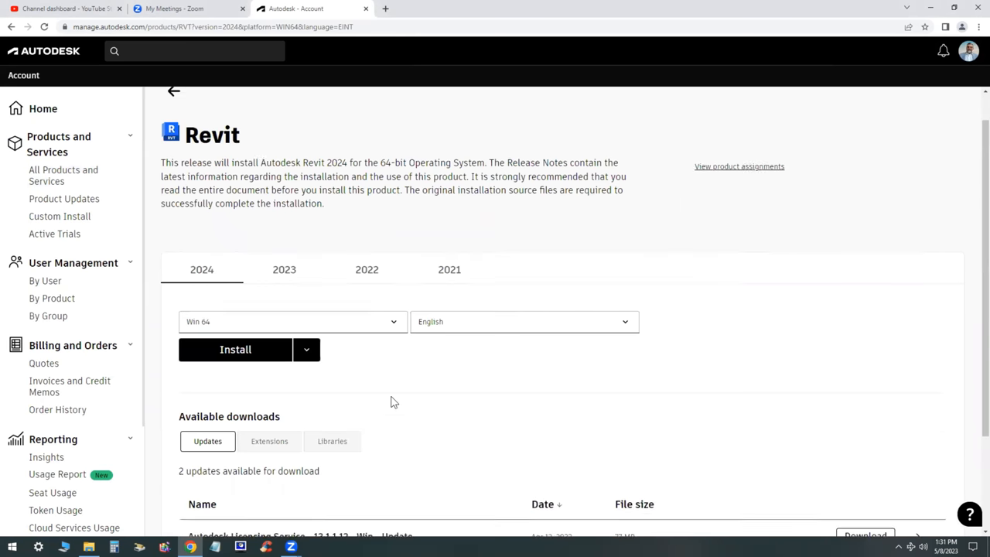
scroll("down", 3)
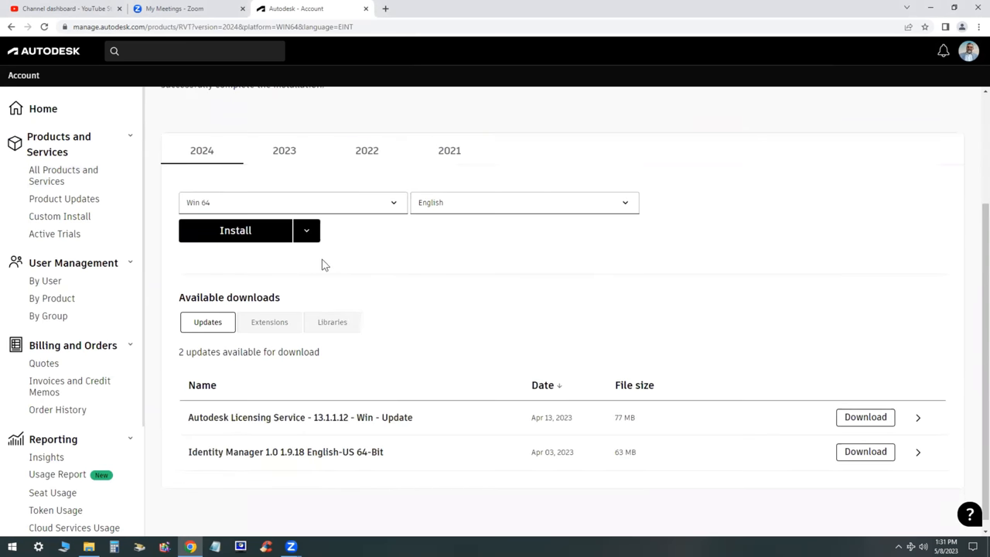
mouse_move(306, 231)
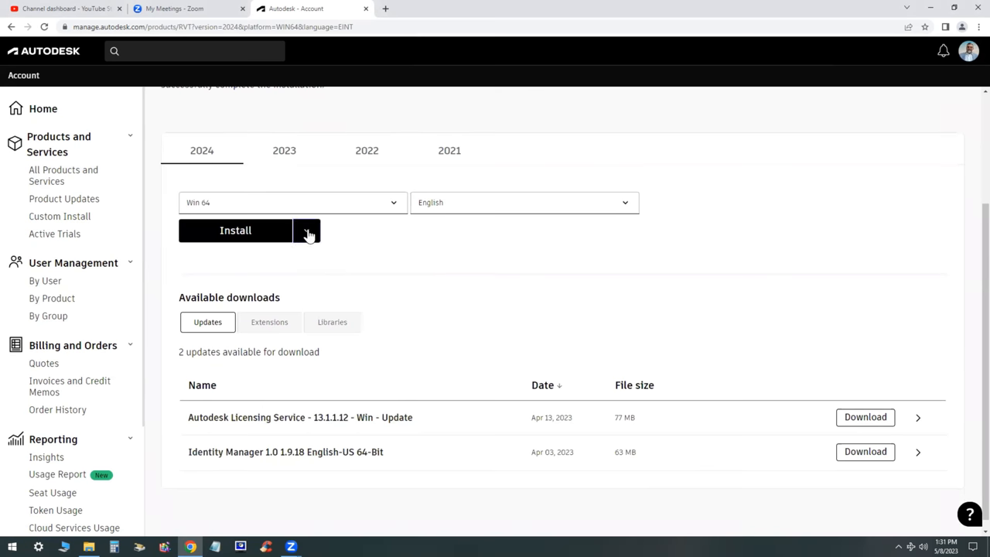
left_click(306, 230)
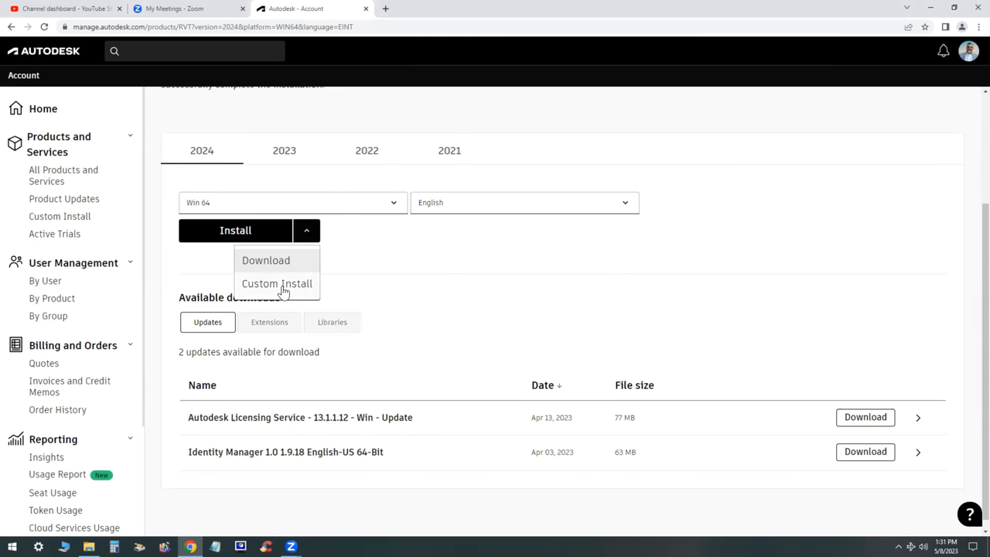
- Start a Custom Install package with Revit set to its latest version
left_click(277, 283)
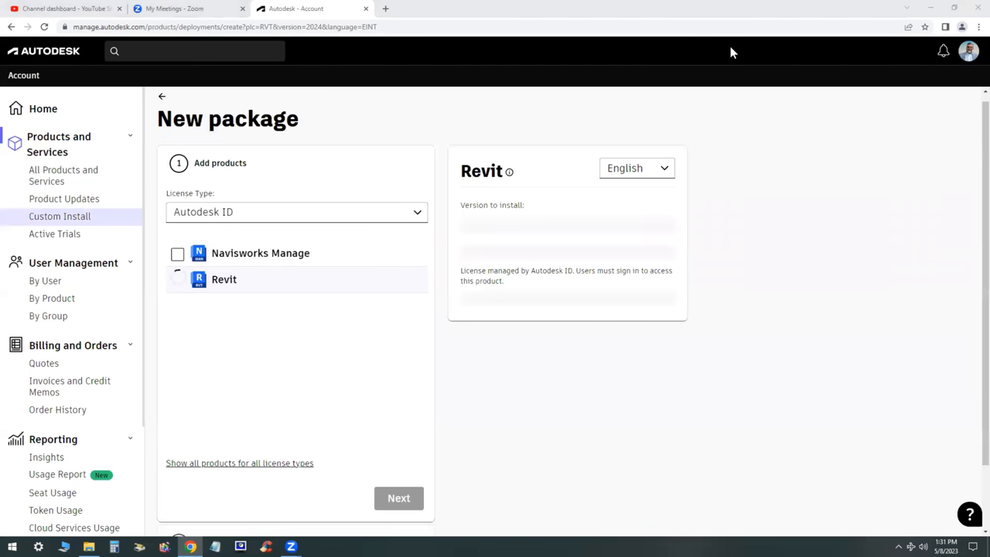
left_click(177, 279)
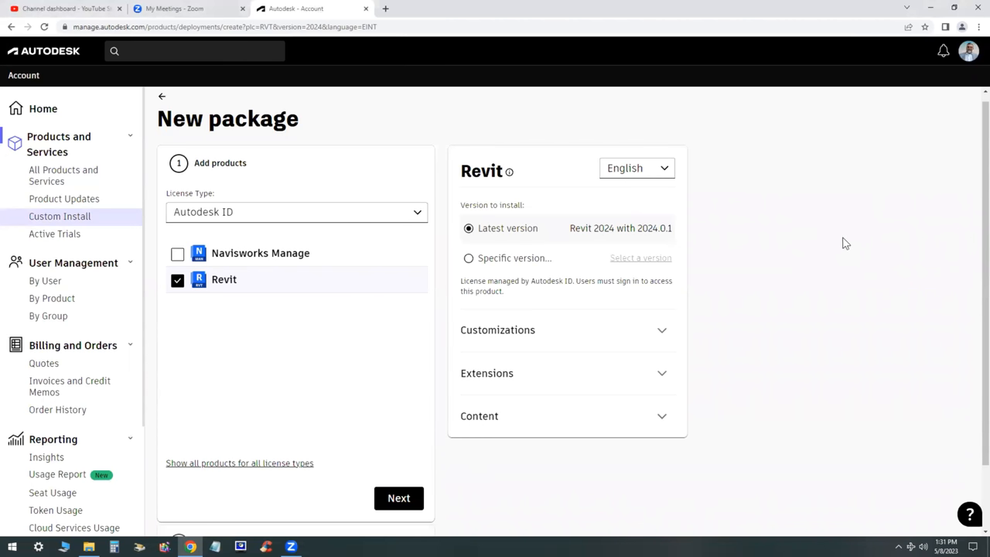
mouse_move(795, 431)
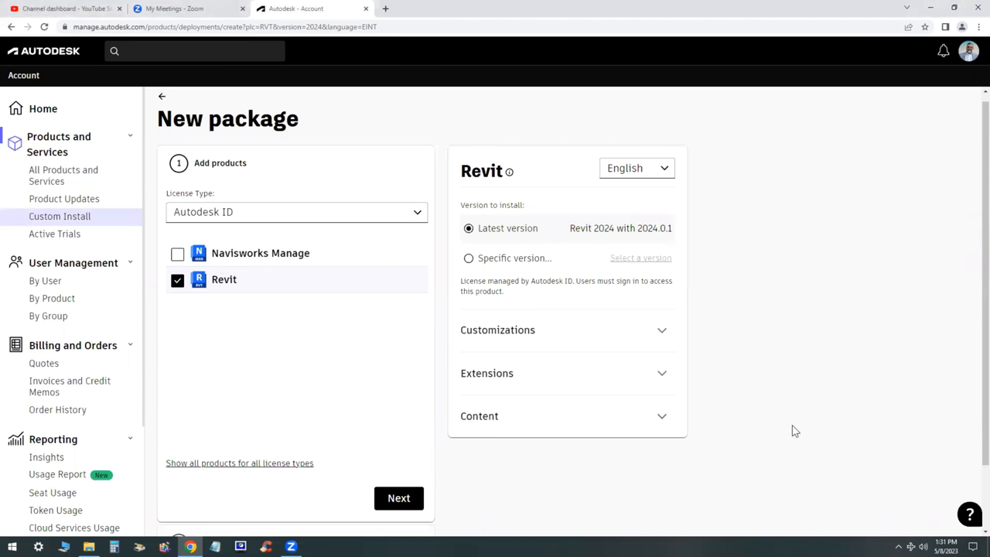
mouse_move(664, 341)
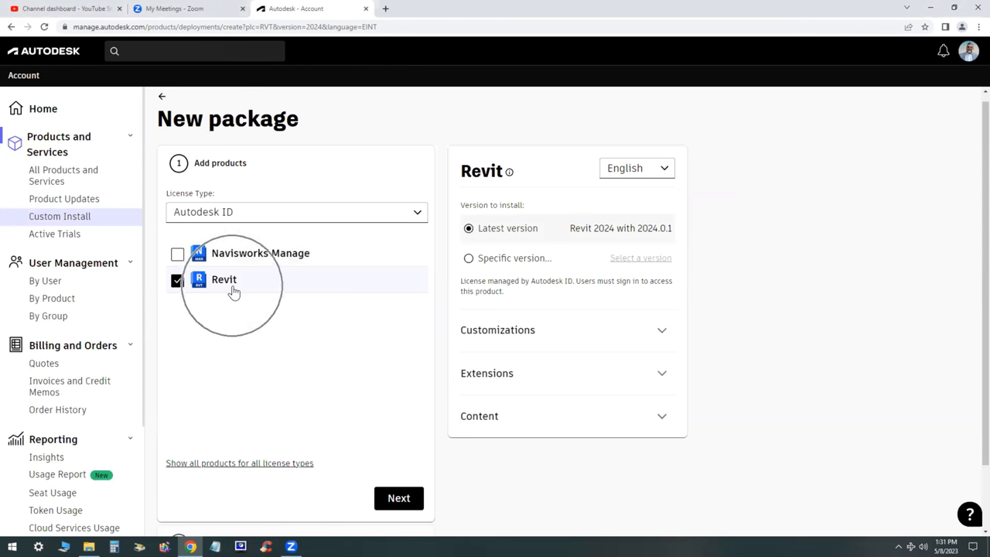
mouse_move(644, 244)
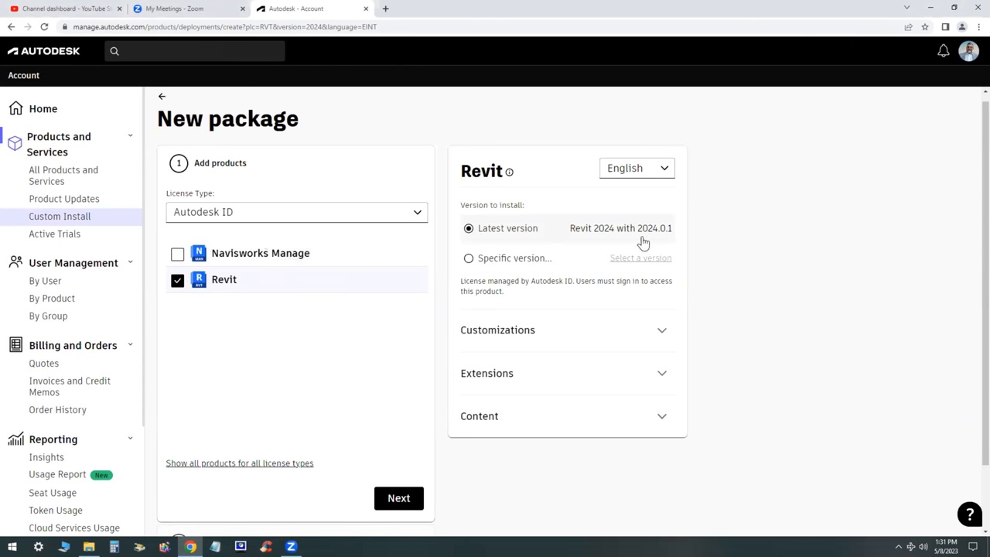
mouse_move(675, 396)
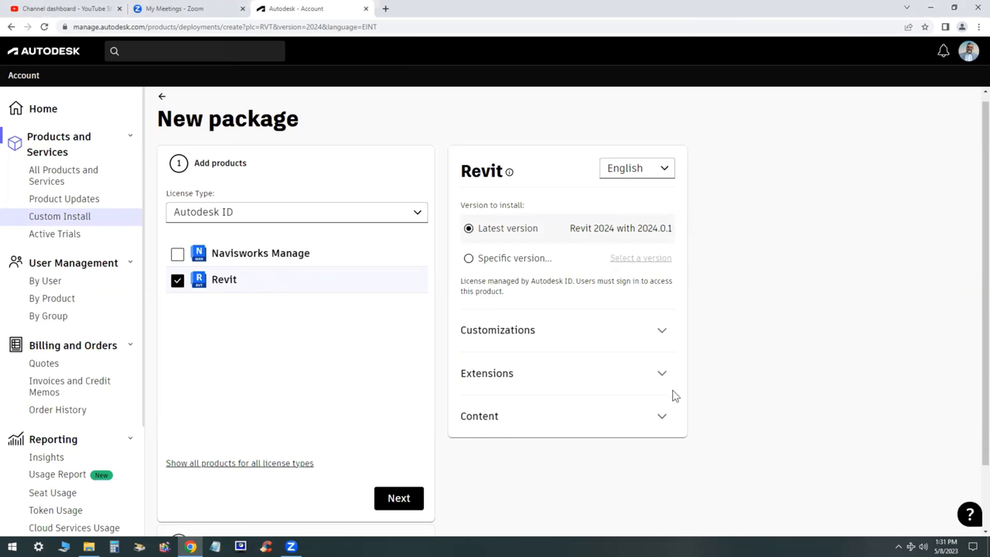
mouse_move(663, 332)
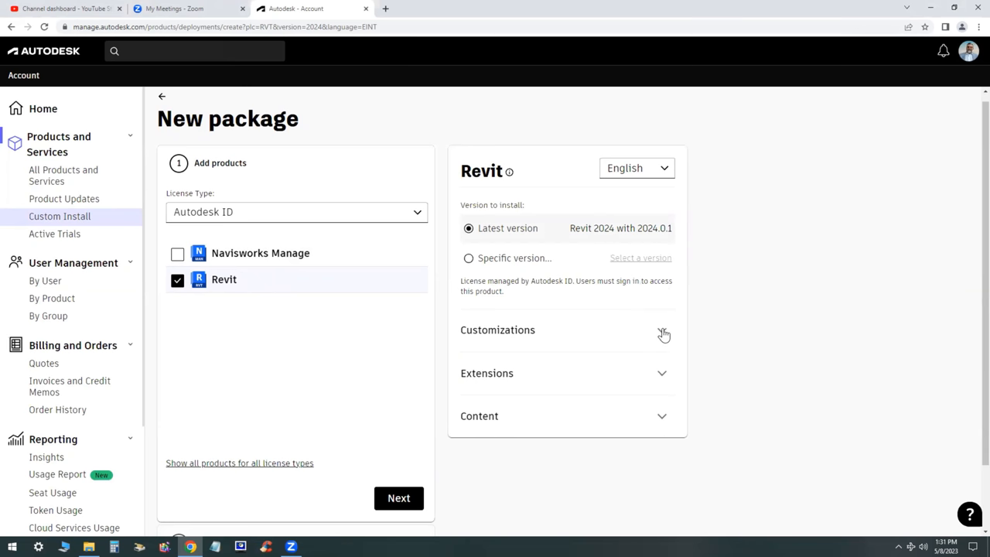
- Expand Revit's customizations and point content paths to D:\Autodesk\RVT 2024 subfolders
left_click(662, 329)
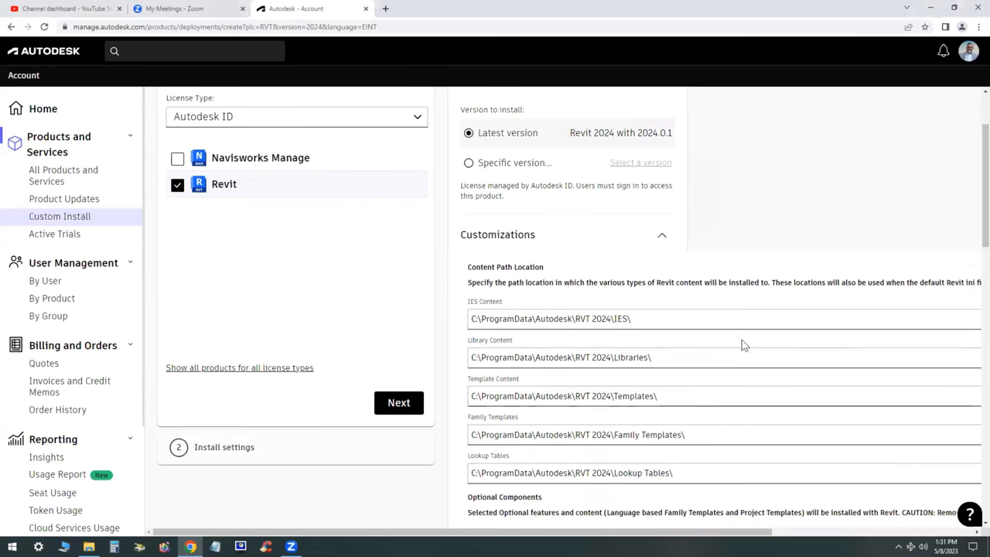
scroll("down", 3)
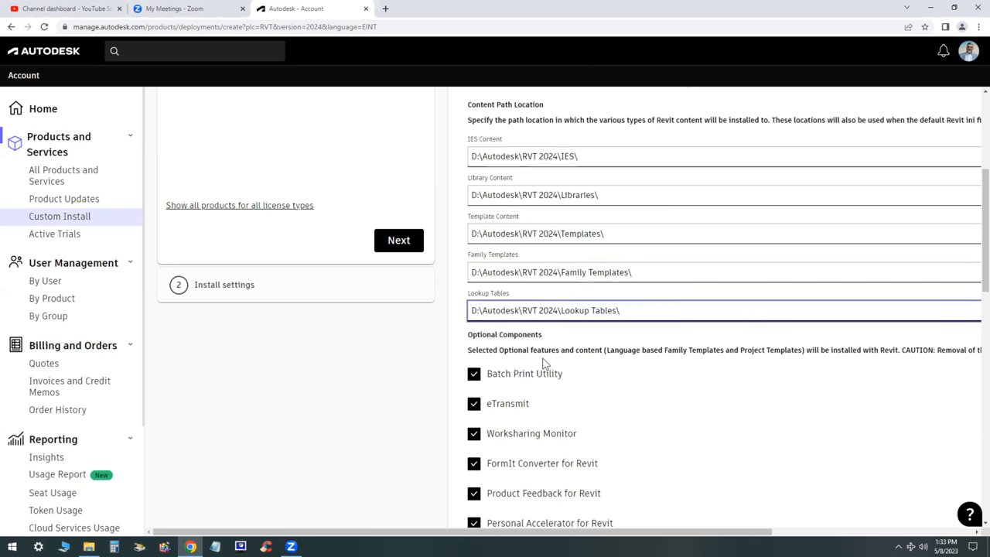
scroll("down", 3)
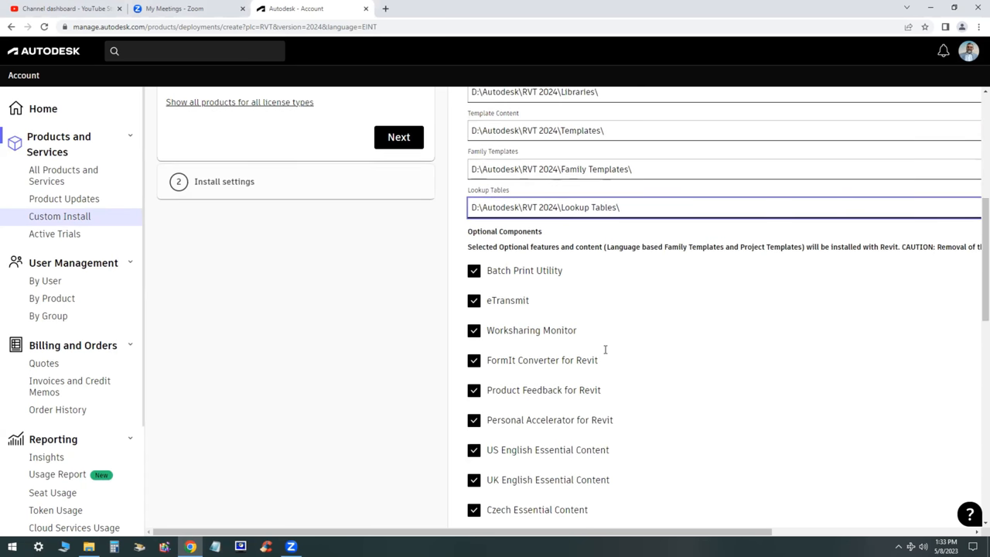
scroll("down", 3)
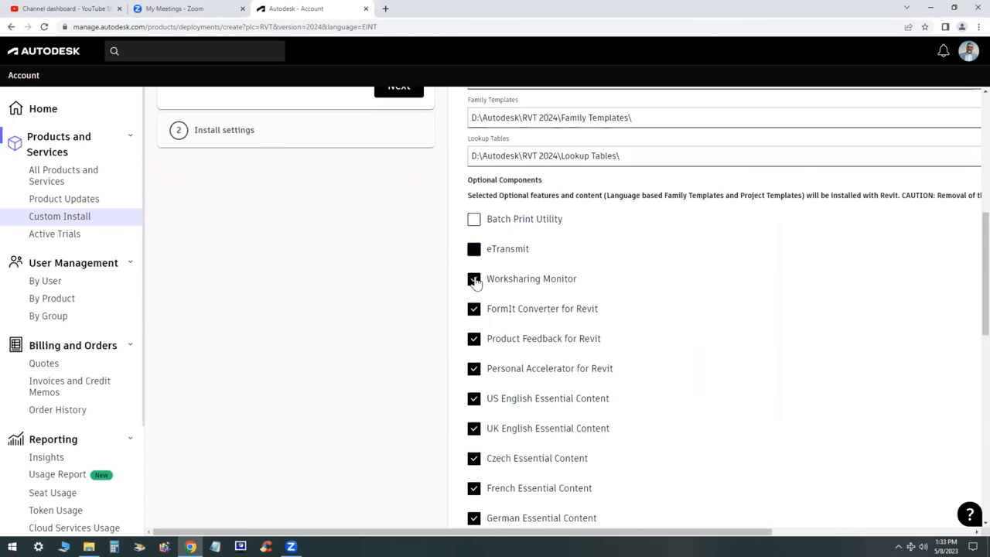
- Exclude FormIt Converter and UK English Essential Content from the package
scroll("down", 3)
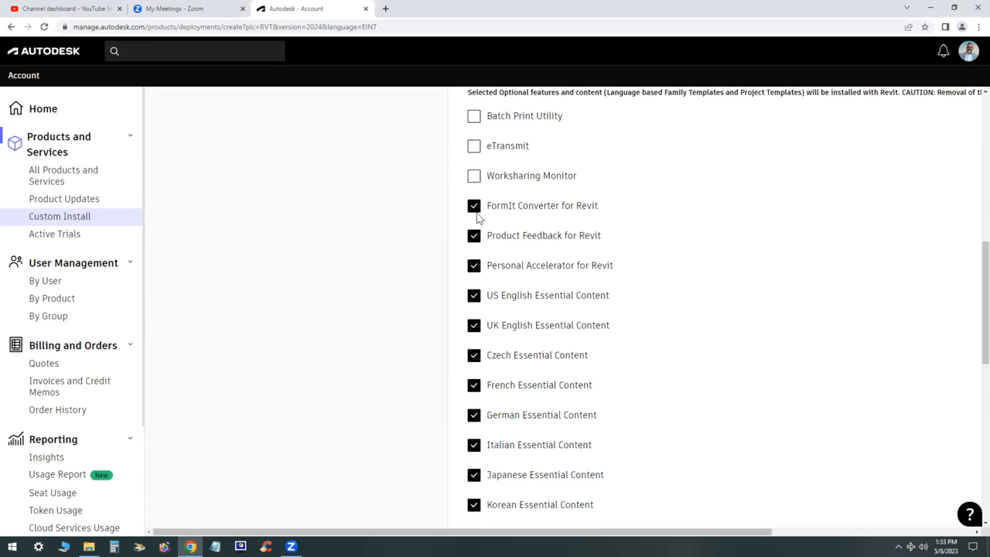
left_click(474, 205)
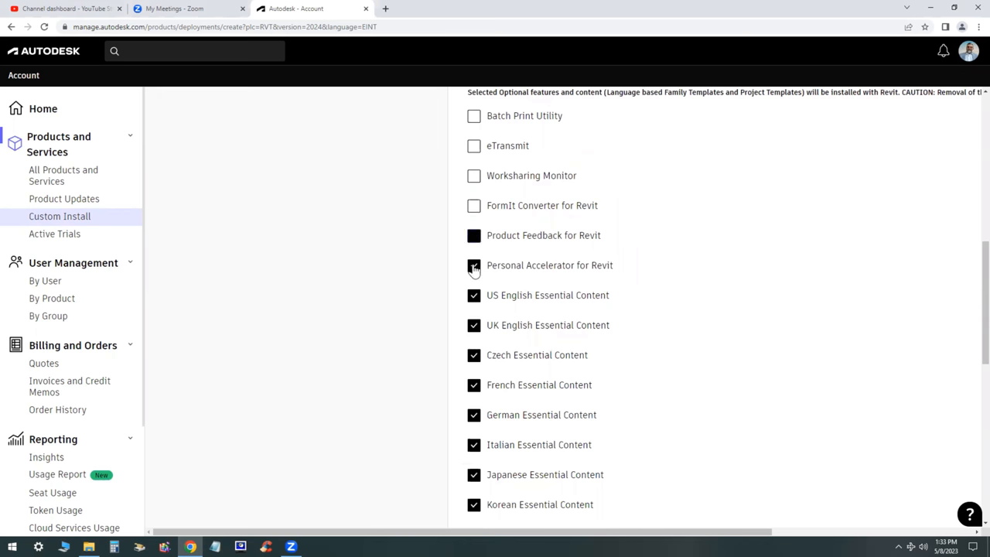
scroll("down", 3)
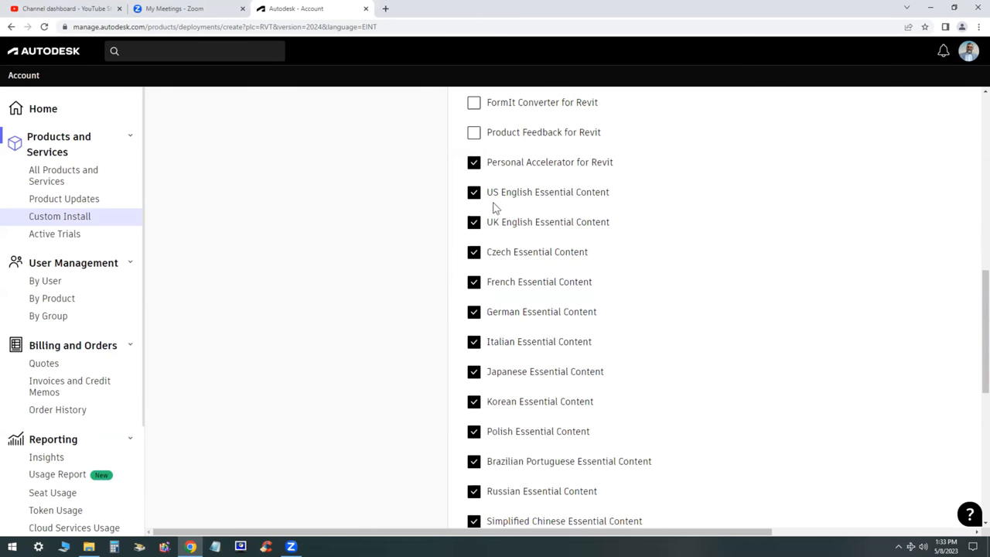
left_click(473, 222)
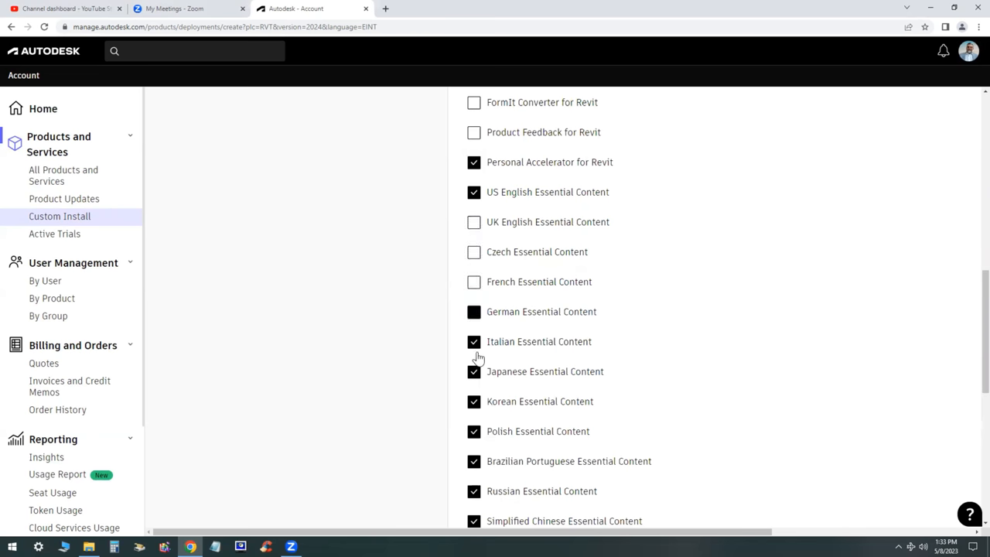
scroll("down", 3)
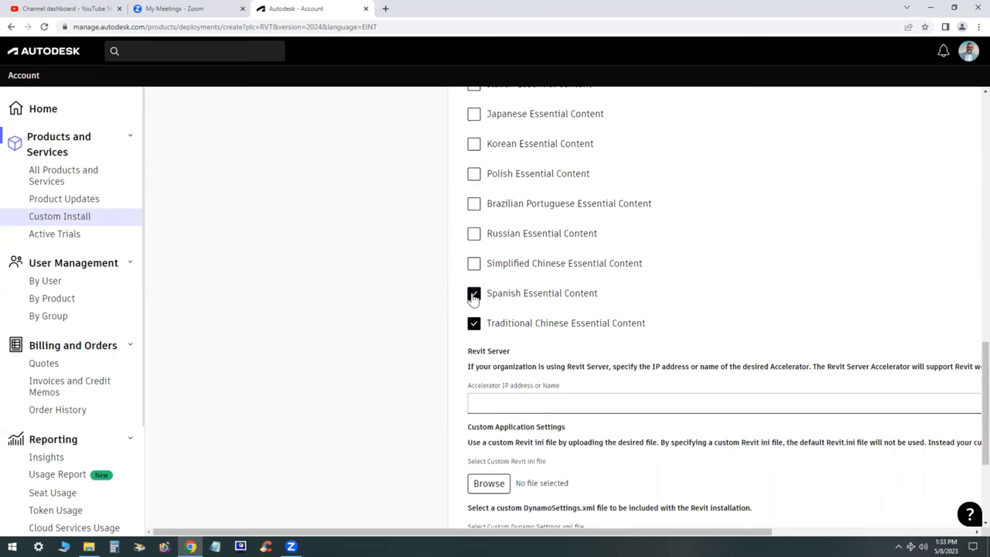
- Include the Insight Tech Preview, Robot Structural Analysis and Solar Analysis extensions
scroll("down", 3)
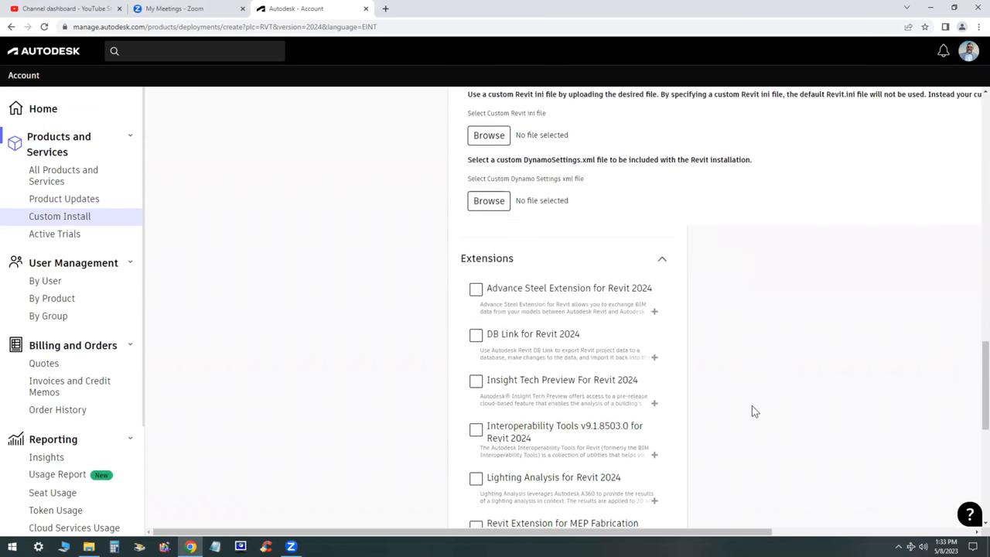
scroll("down", 3)
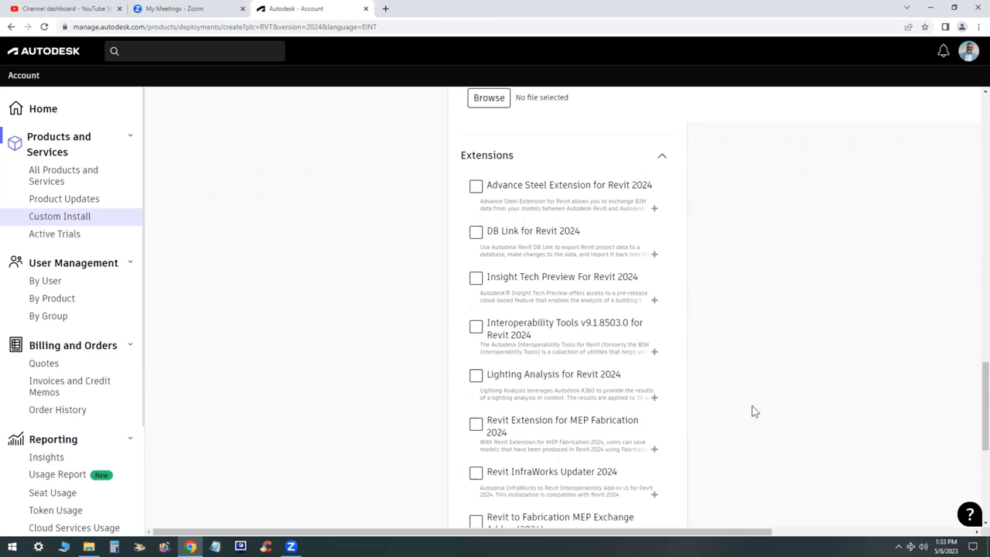
scroll("down", 3)
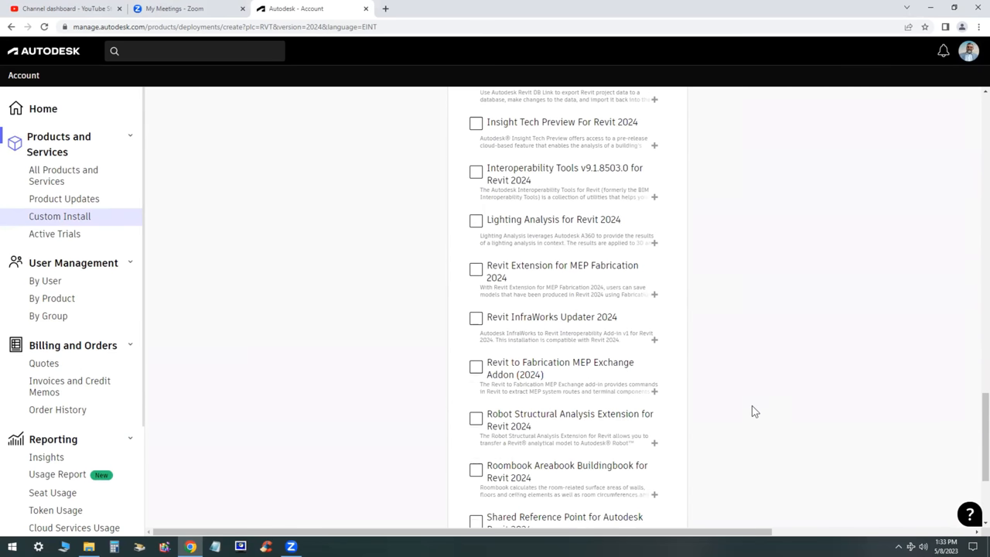
mouse_move(479, 136)
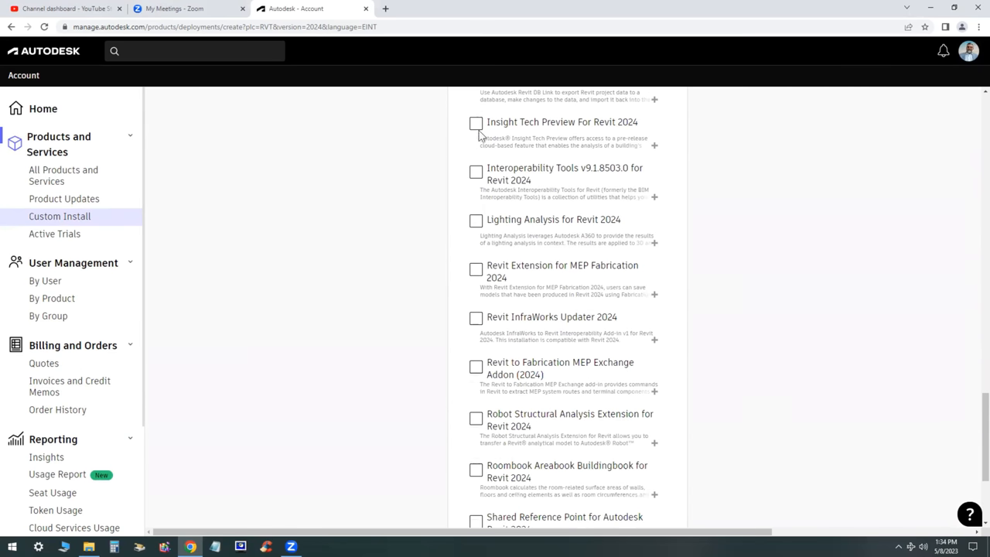
left_click(476, 123)
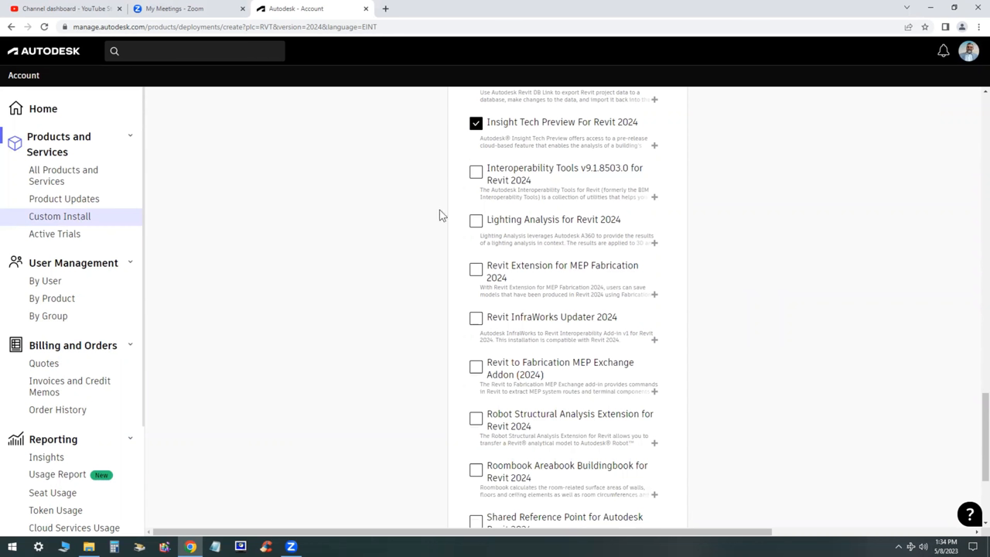
mouse_move(401, 226)
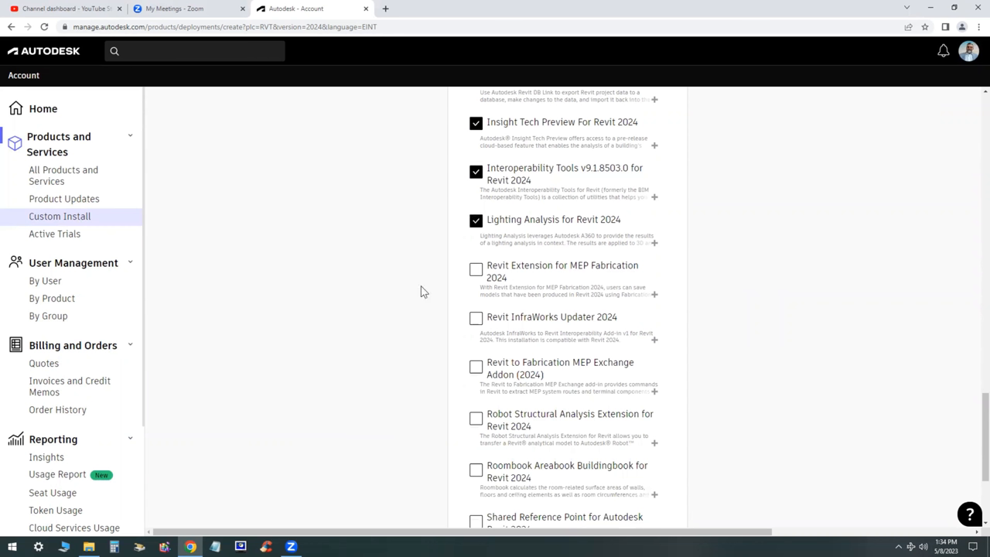
scroll("down", 3)
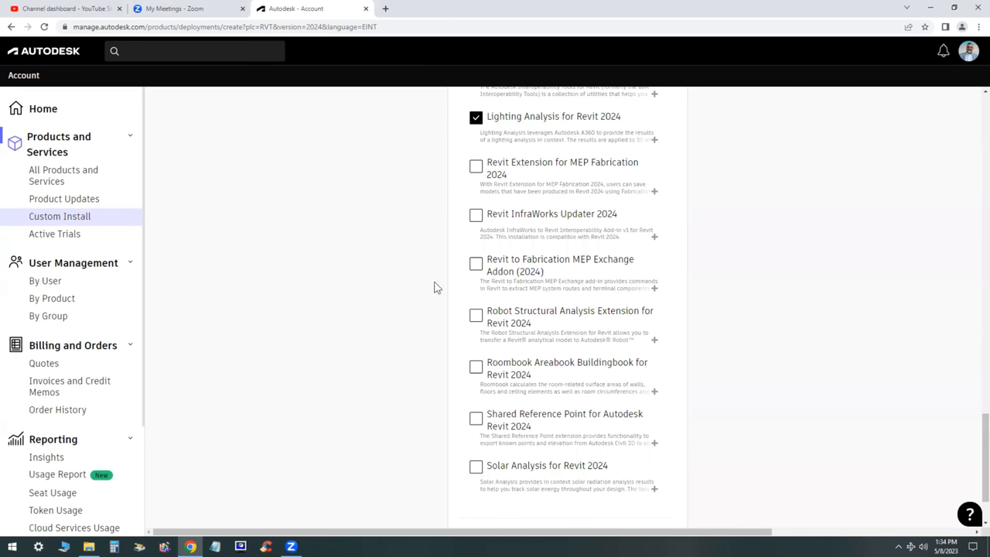
scroll("down", 3)
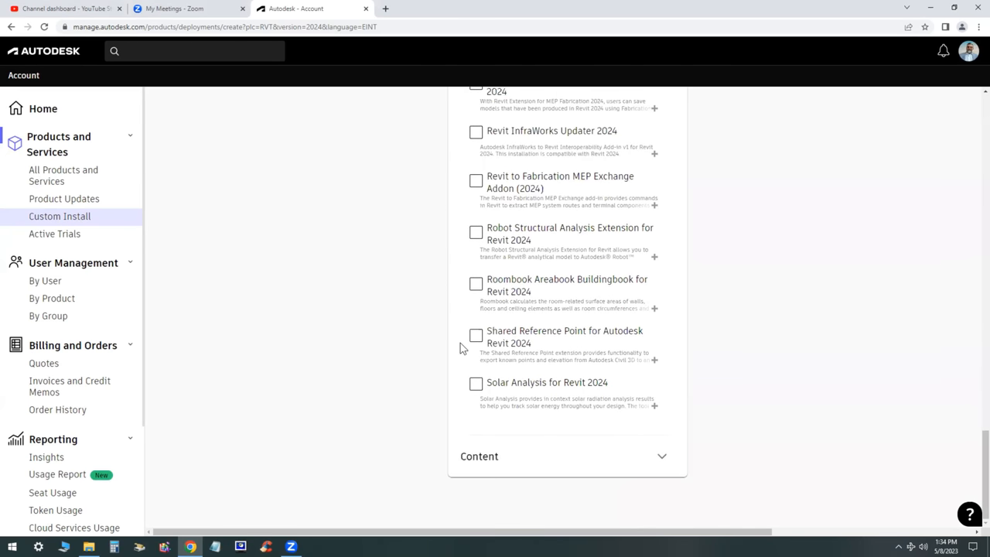
mouse_move(464, 299)
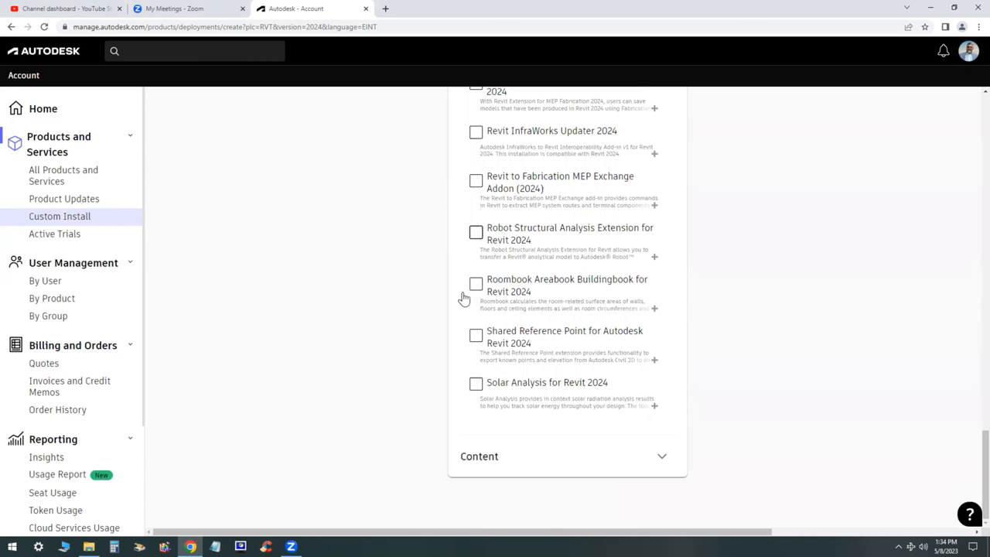
left_click(475, 232)
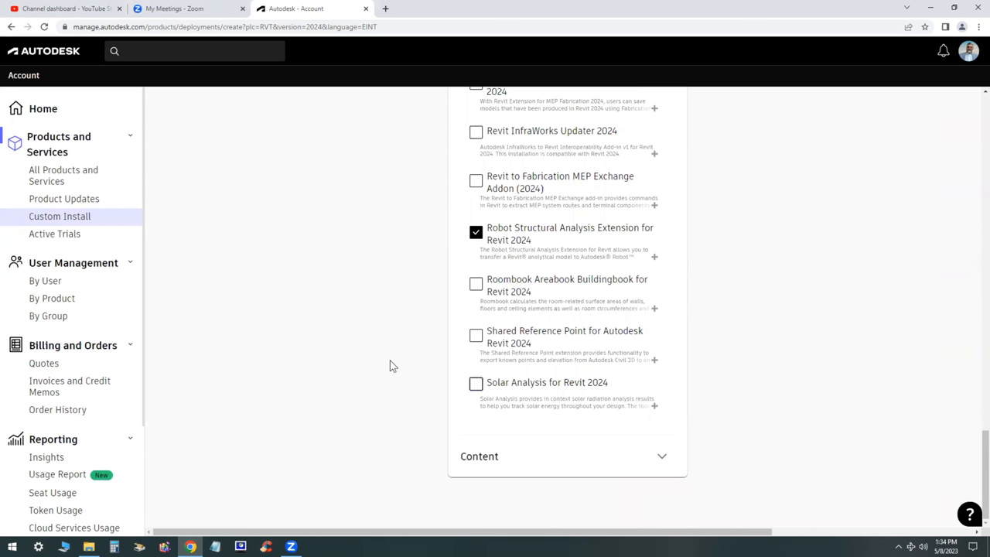
left_click(475, 384)
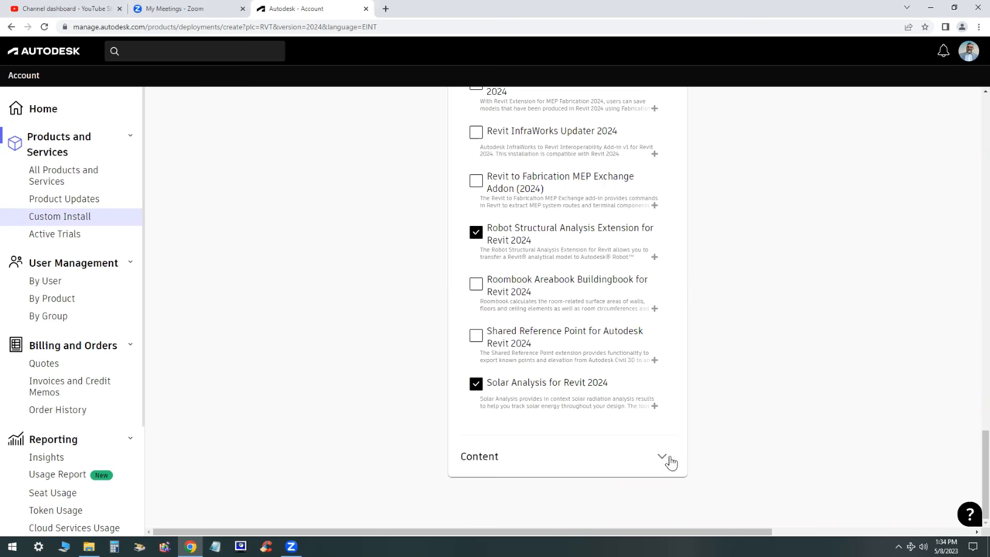
left_click(661, 456)
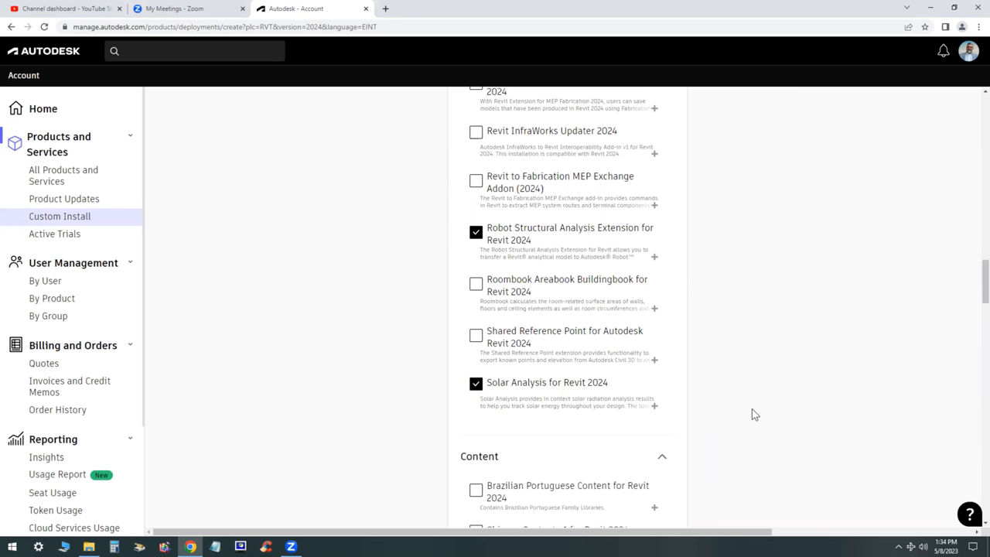
scroll("down", 3)
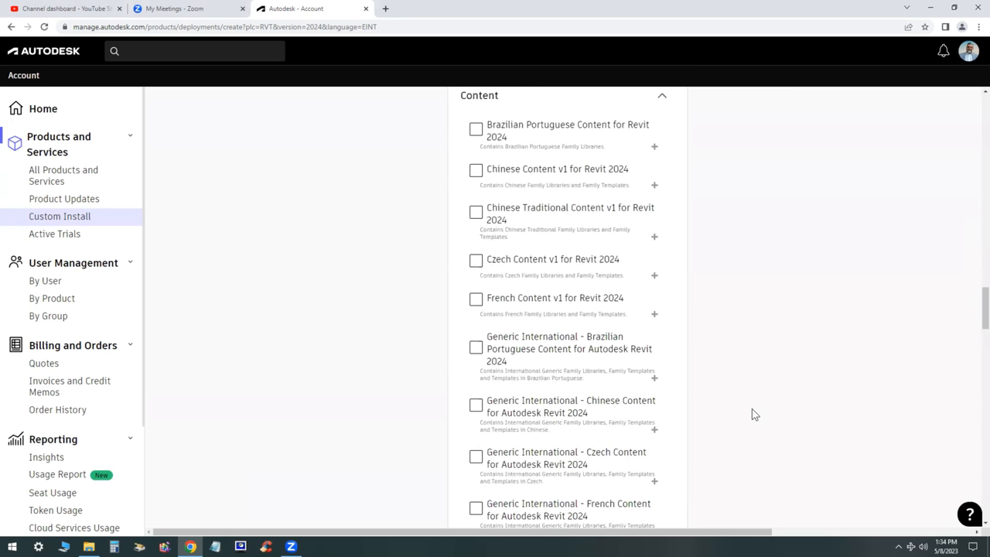
scroll("down", 3)
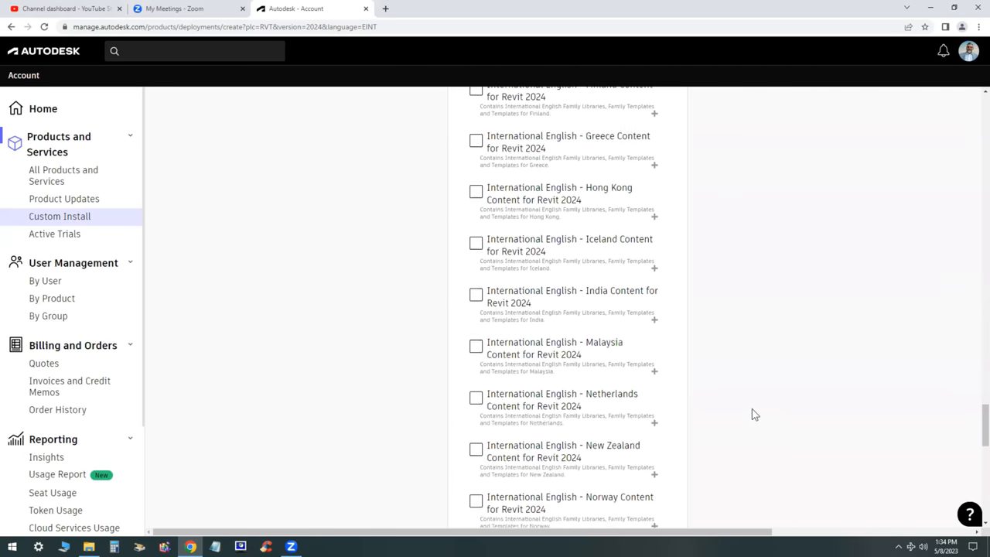
scroll("down", 3)
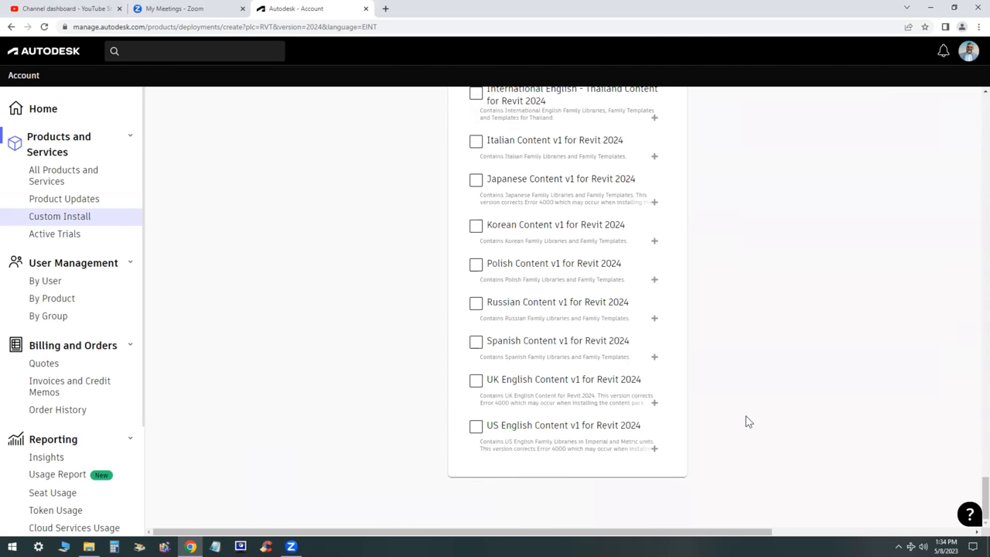
mouse_move(464, 442)
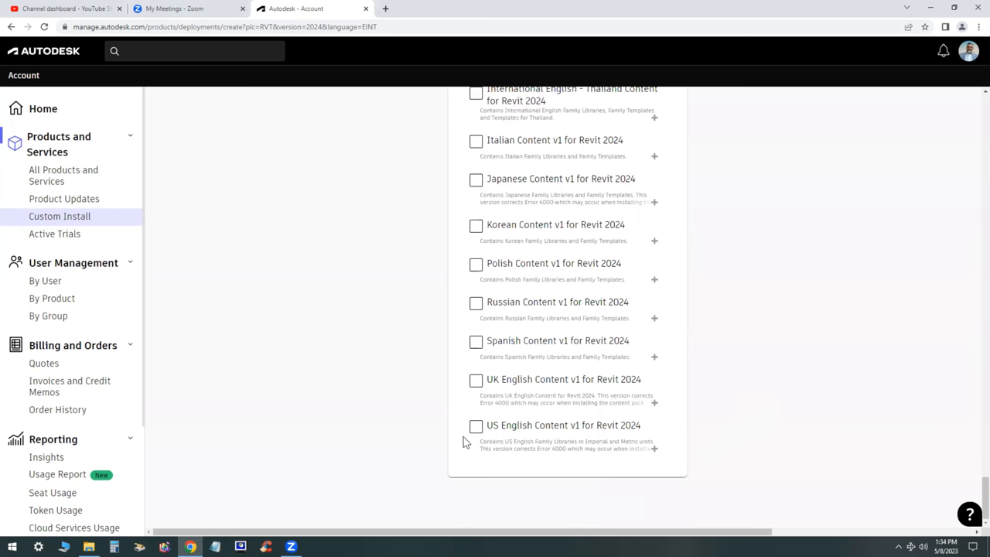
- Review the package: Revit 2024 still included, content paths on D: drive
left_click(475, 426)
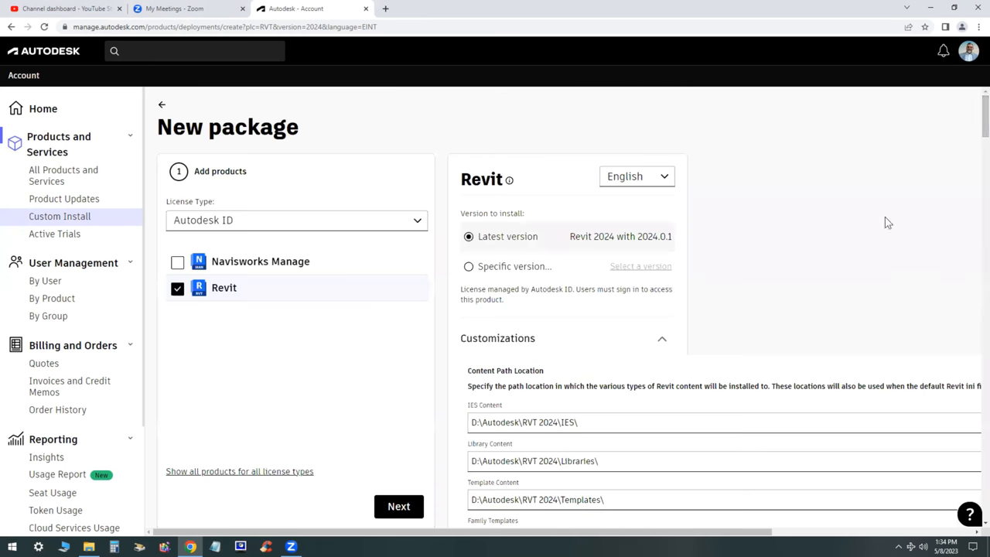
scroll("down", 3)
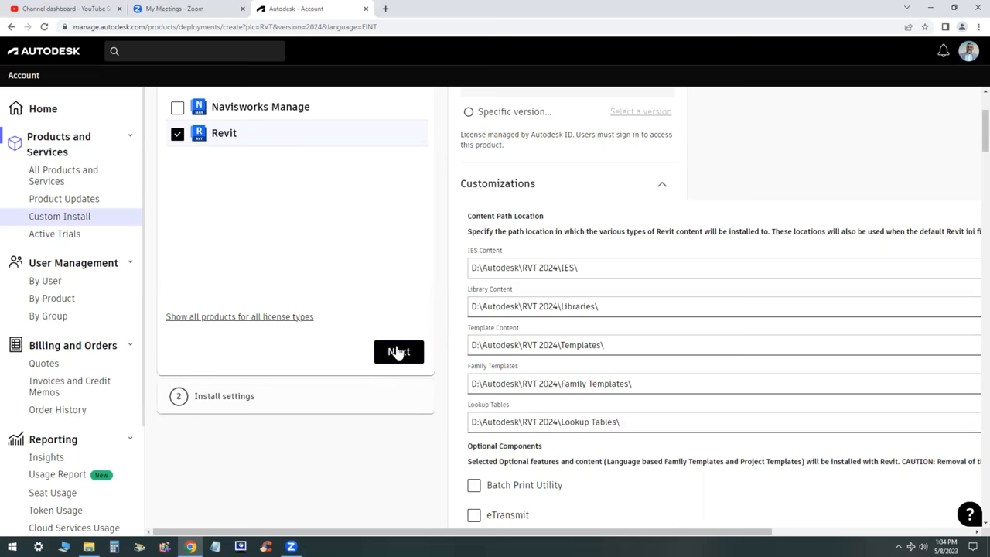
- Name the package 'Revit 2024 Pack', fixing stray letters, and agree to the Terms of Use
left_click(399, 352)
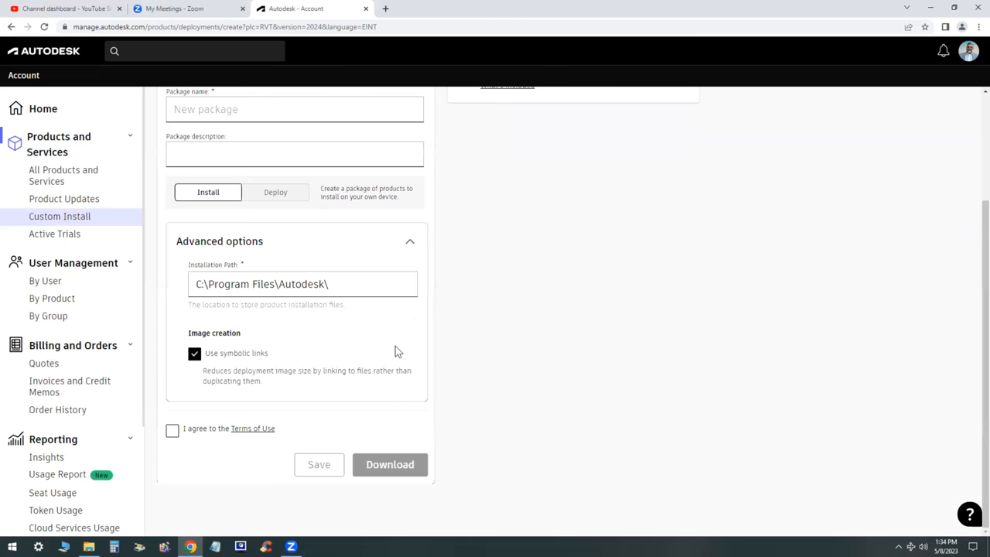
mouse_move(171, 430)
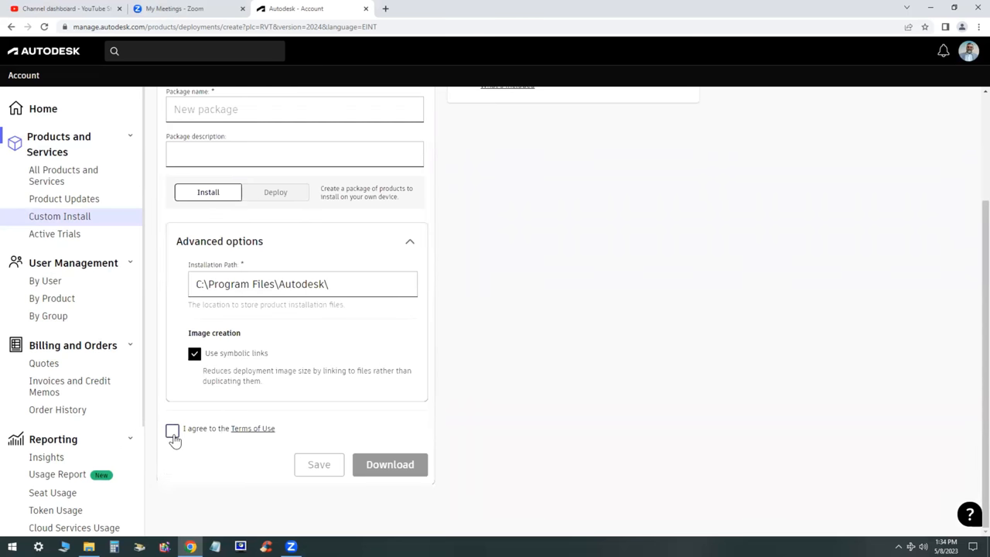
scroll("up", 3)
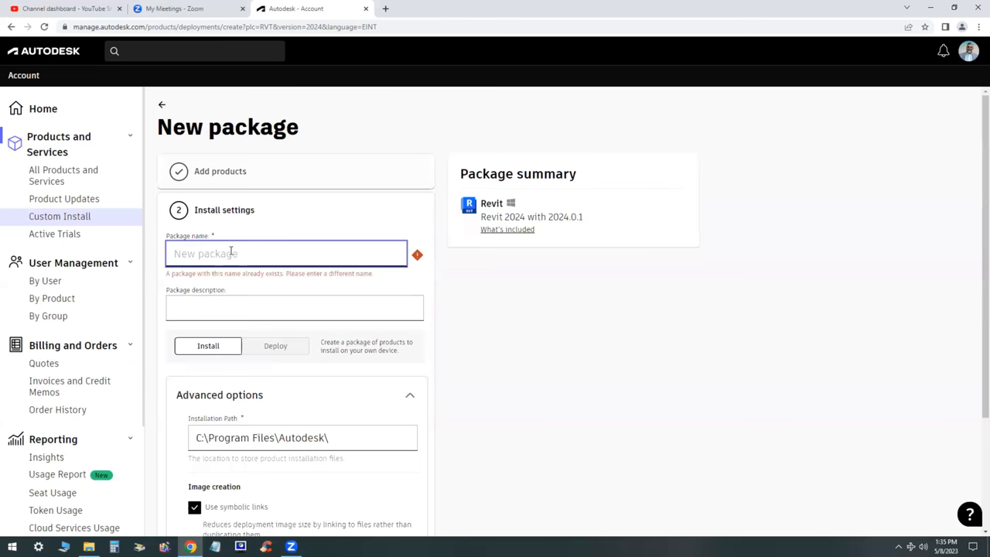
type("Revit 202")
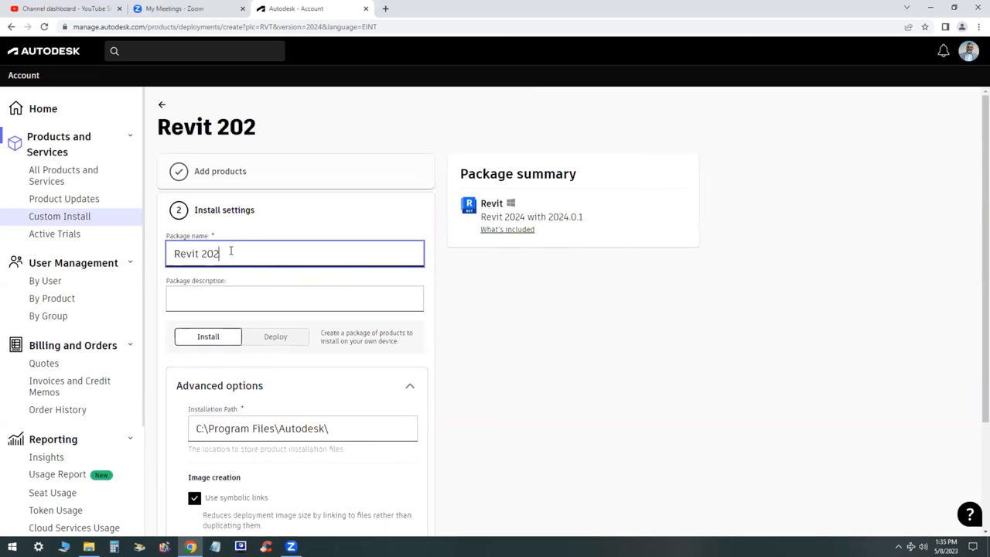
type("4")
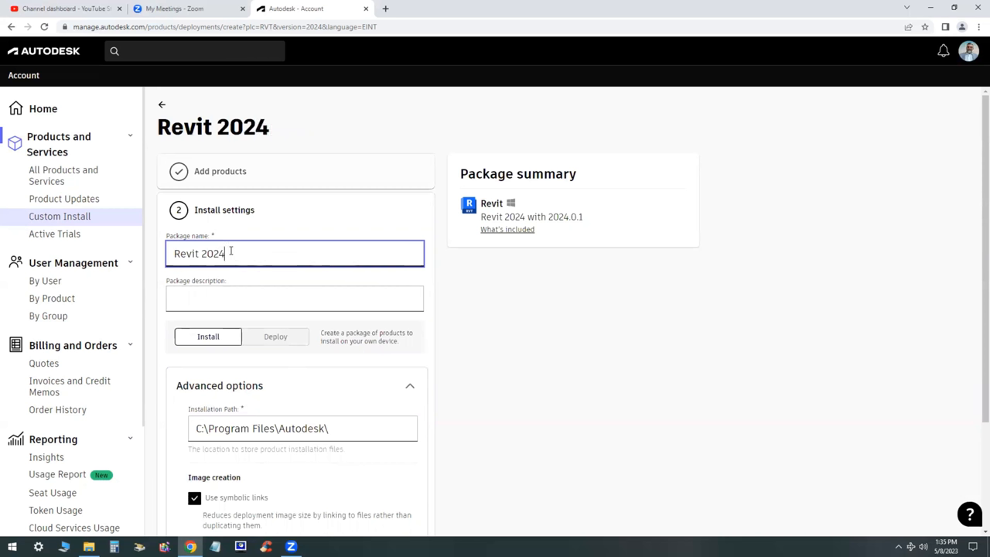
type("Pack")
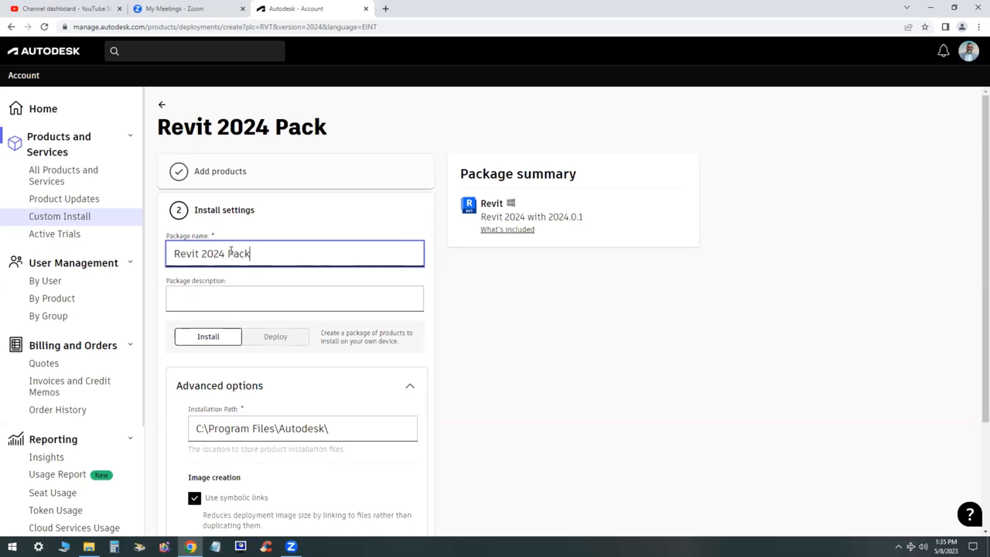
type("AG")
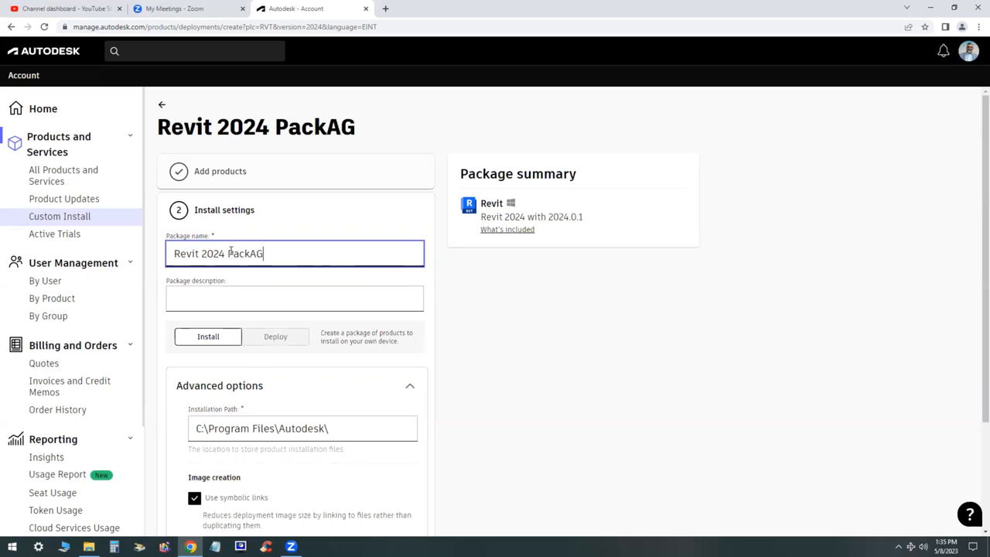
key("Backspace")
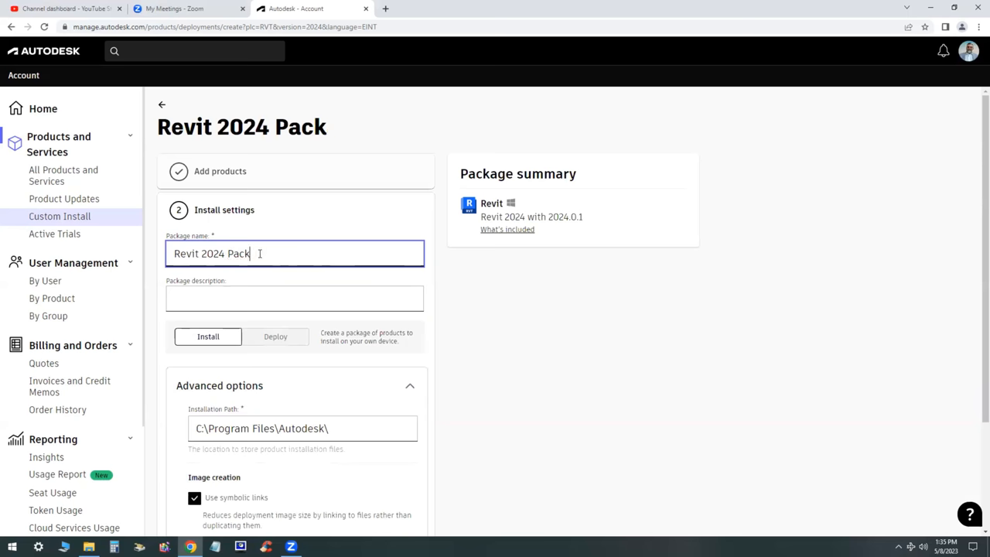
scroll("down", 3)
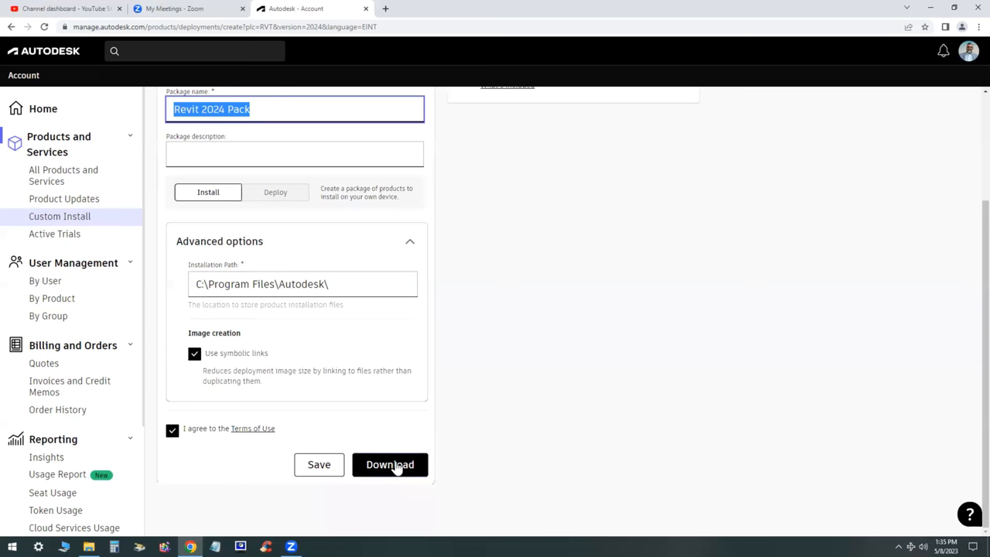
- Download the package and save 'Revit 2024 Pack.exe' into Downloads
left_click(390, 464)
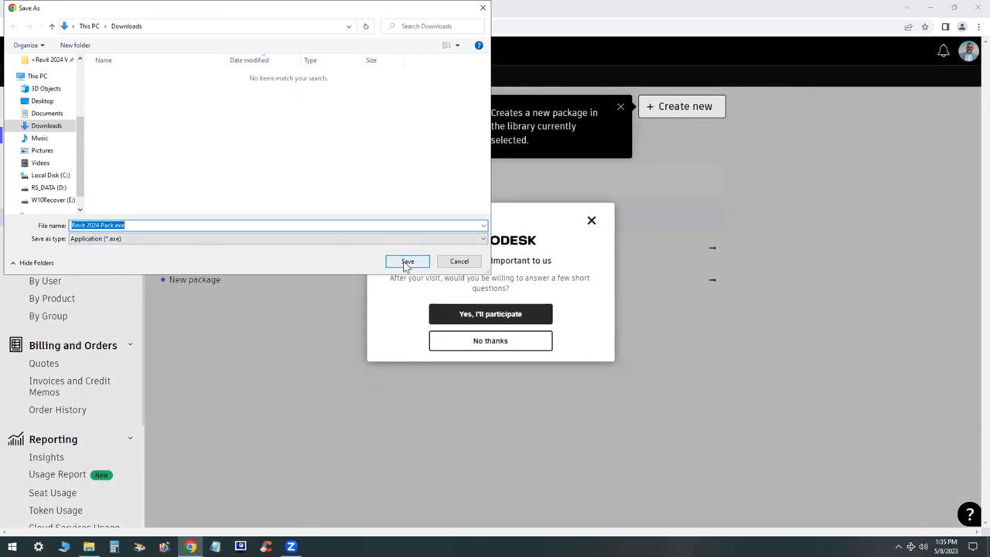
left_click(408, 261)
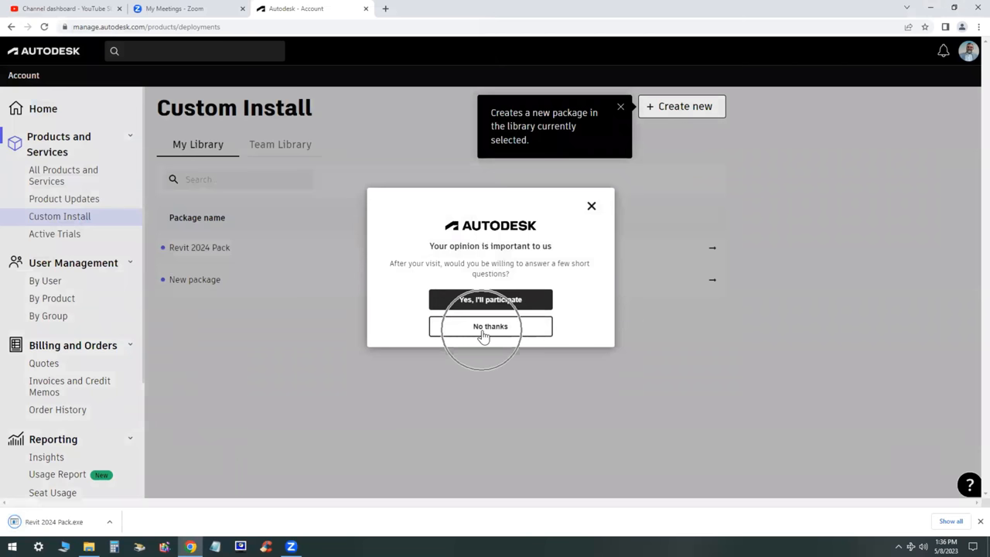
- Decline the feedback survey with 'No thanks'
left_click(490, 326)
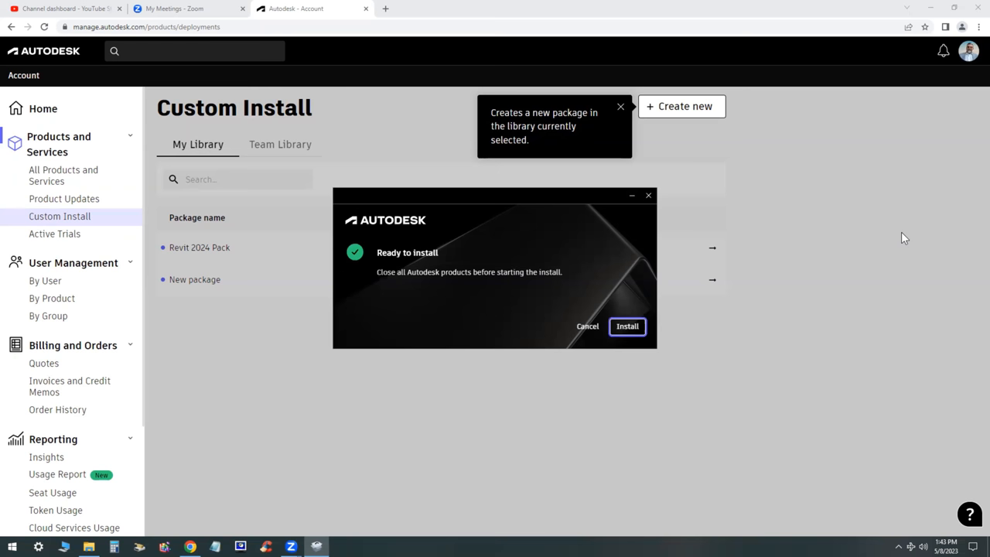
mouse_move(748, 357)
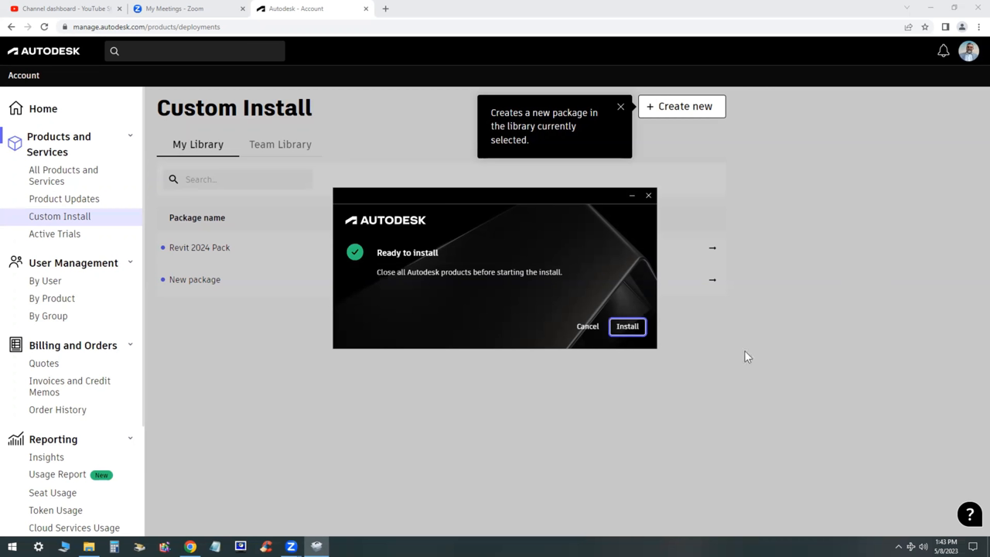
mouse_move(627, 326)
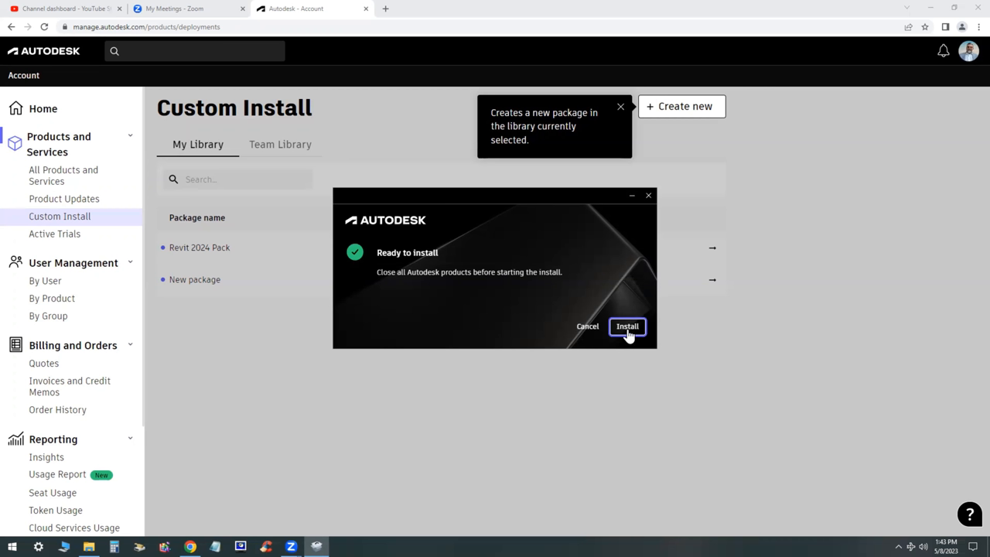
- Begin installing Revit 2024 from the Autodesk Installer window
left_click(627, 325)
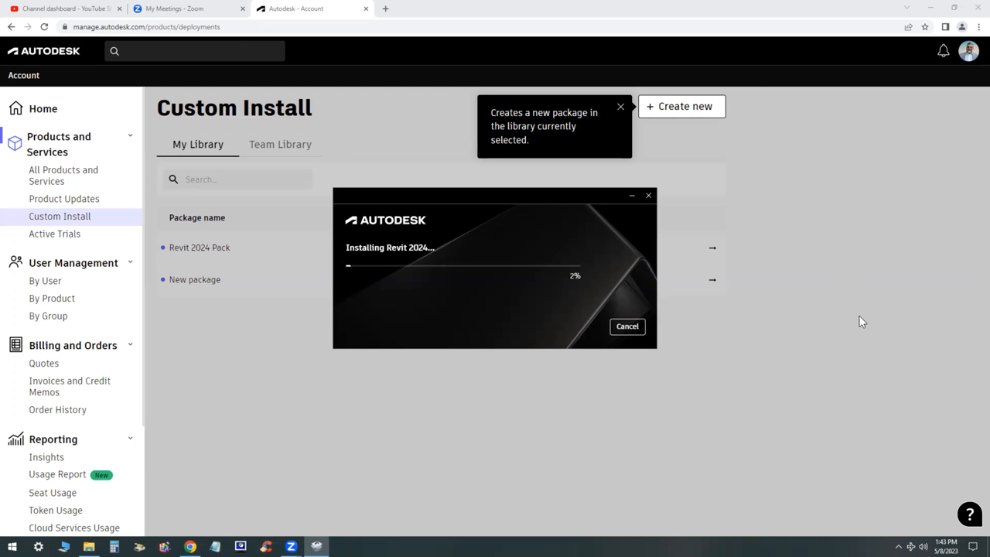
mouse_move(904, 209)
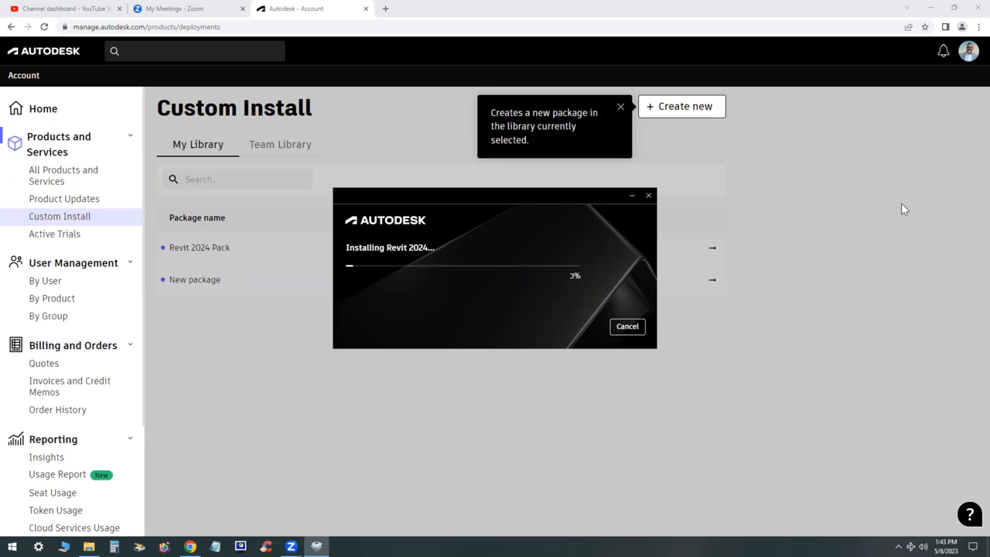
mouse_move(747, 23)
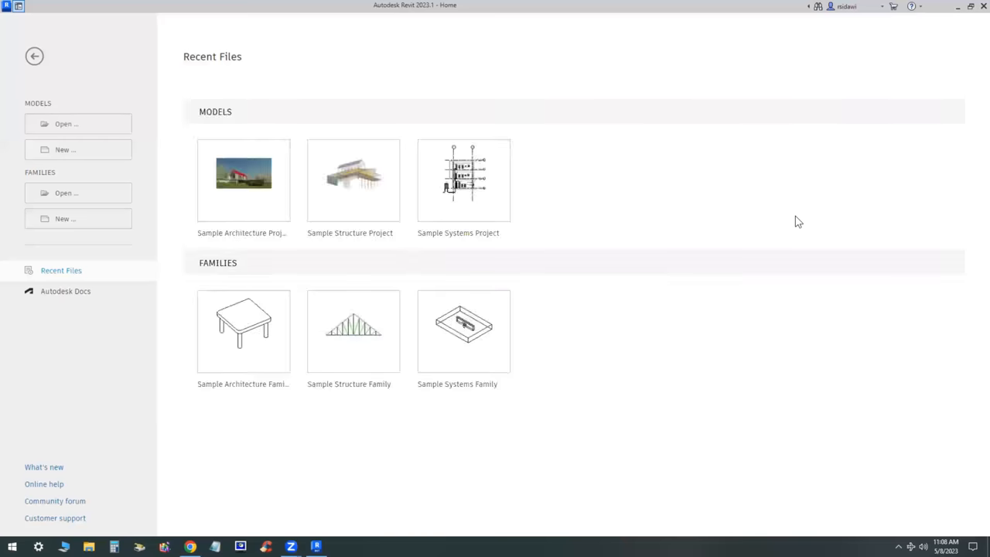
mouse_move(755, 152)
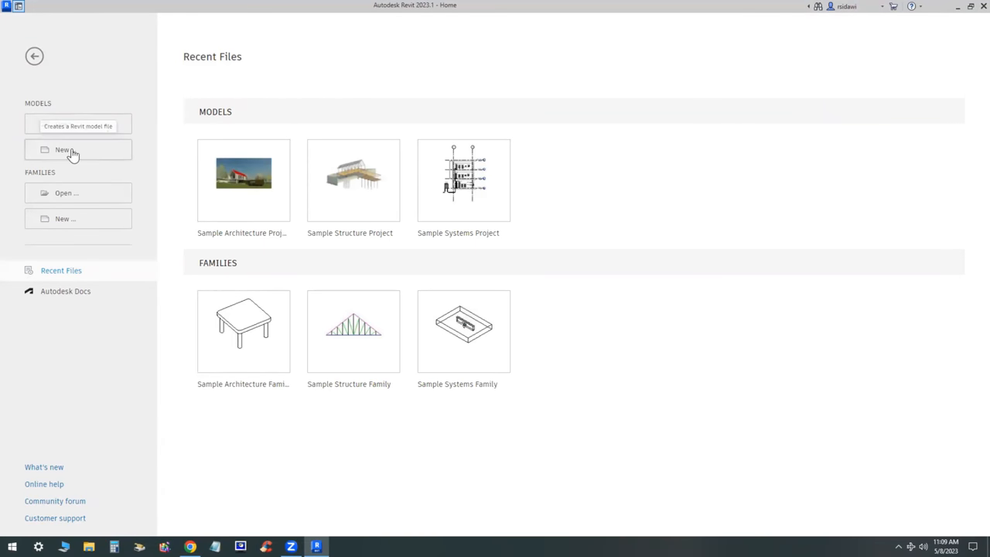
- Open the New Project dialog using the Imperial-Construction Template
left_click(77, 149)
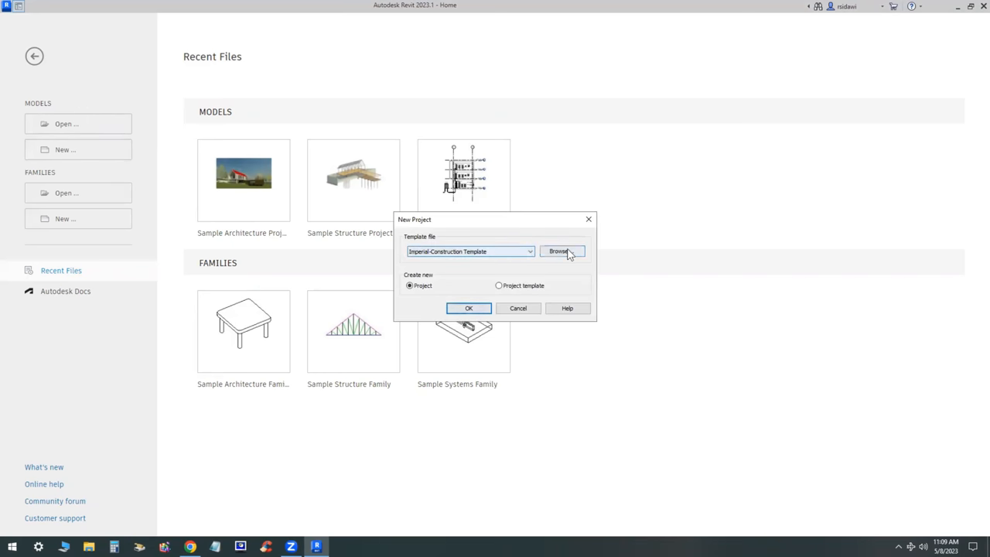